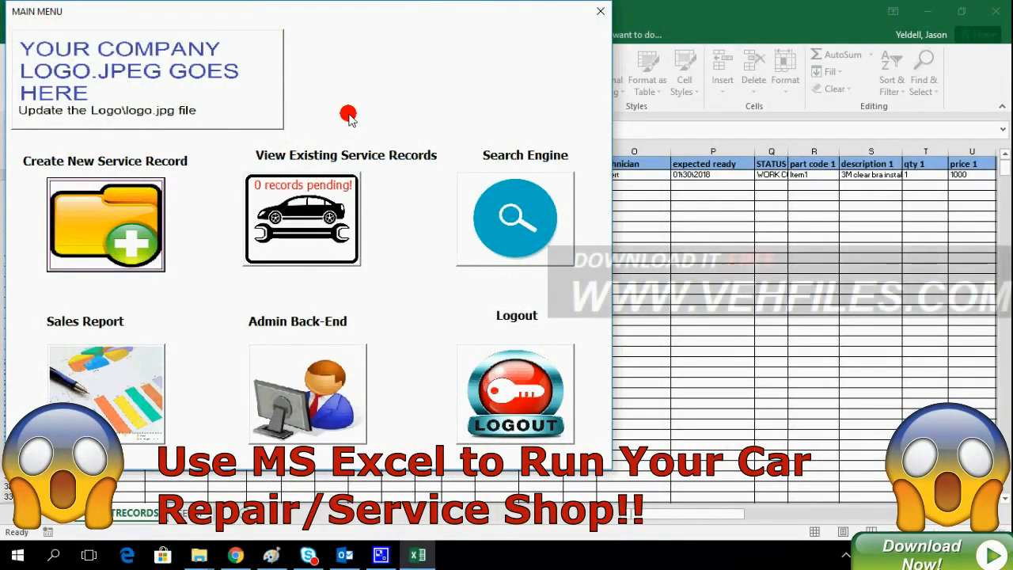
mouse_move(57, 136)
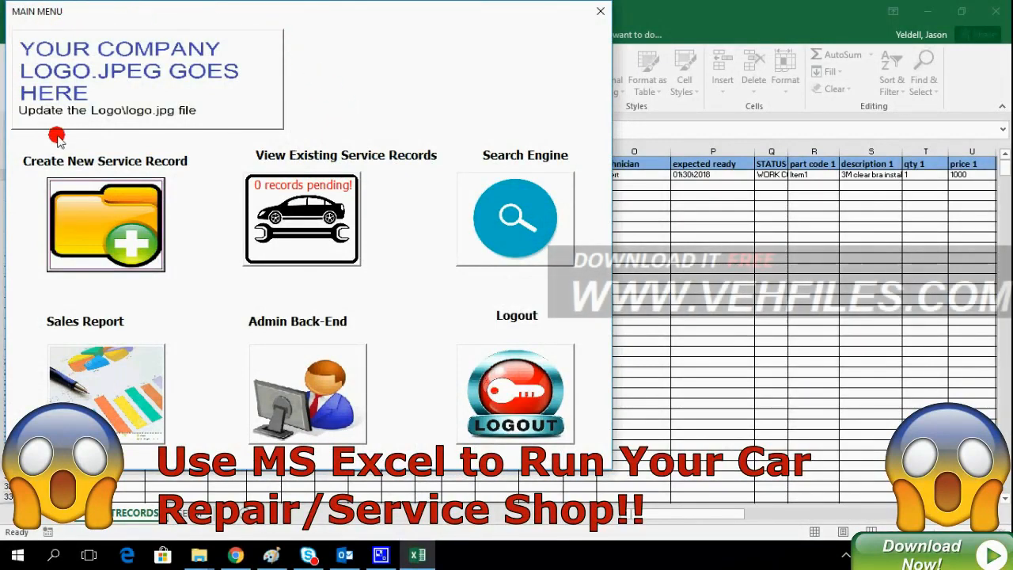
mouse_move(87, 6)
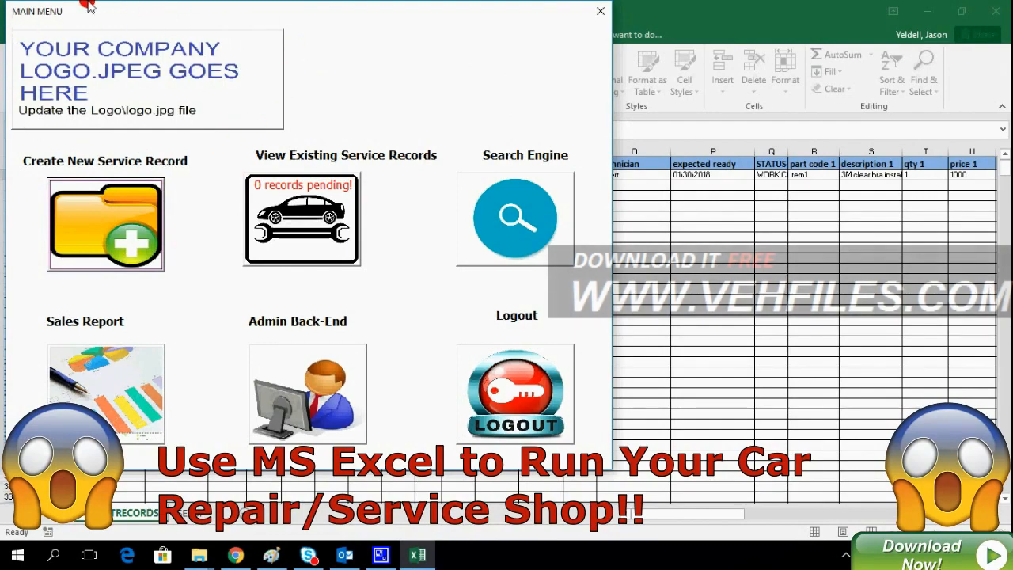
- Replace Logo.jpg in the app's Logo folder with the car logo from Paint
left_click(272, 554)
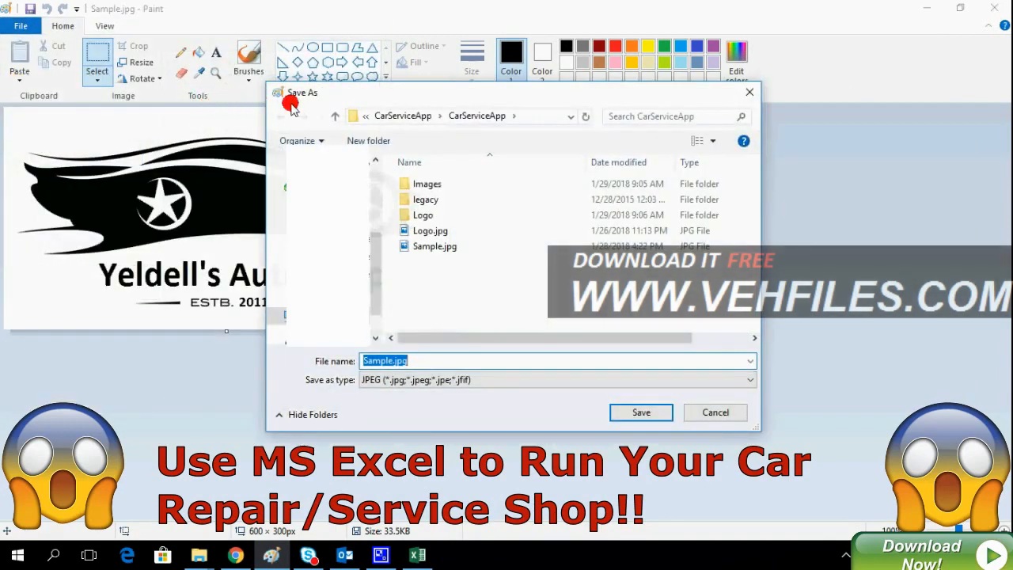
double_click(423, 214)
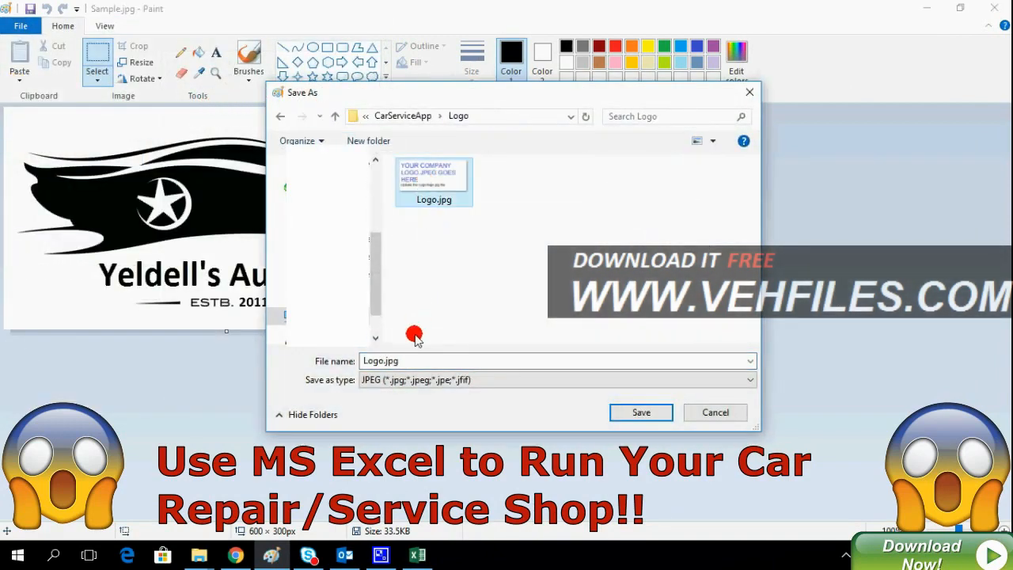
left_click(642, 412)
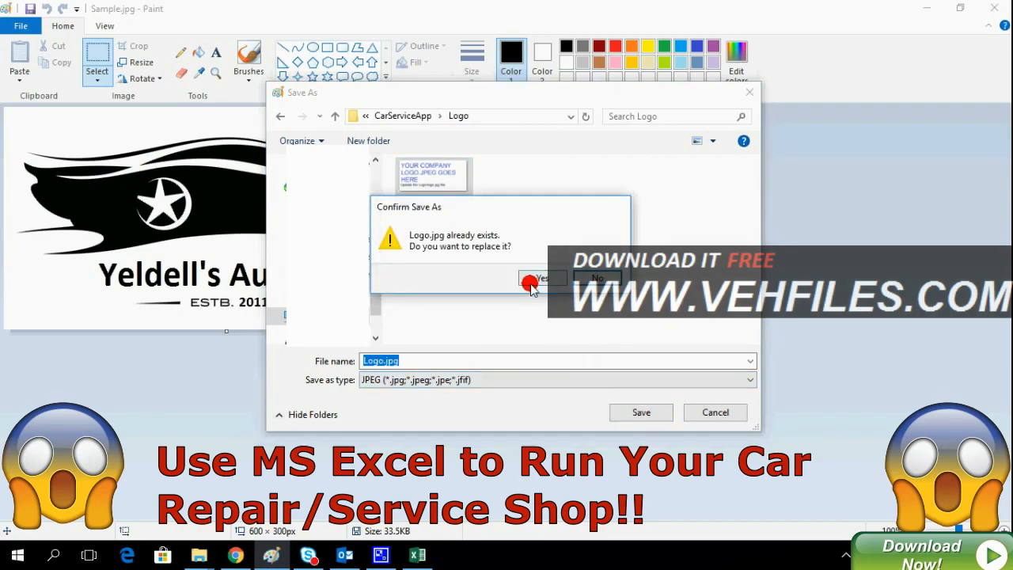
left_click(541, 279)
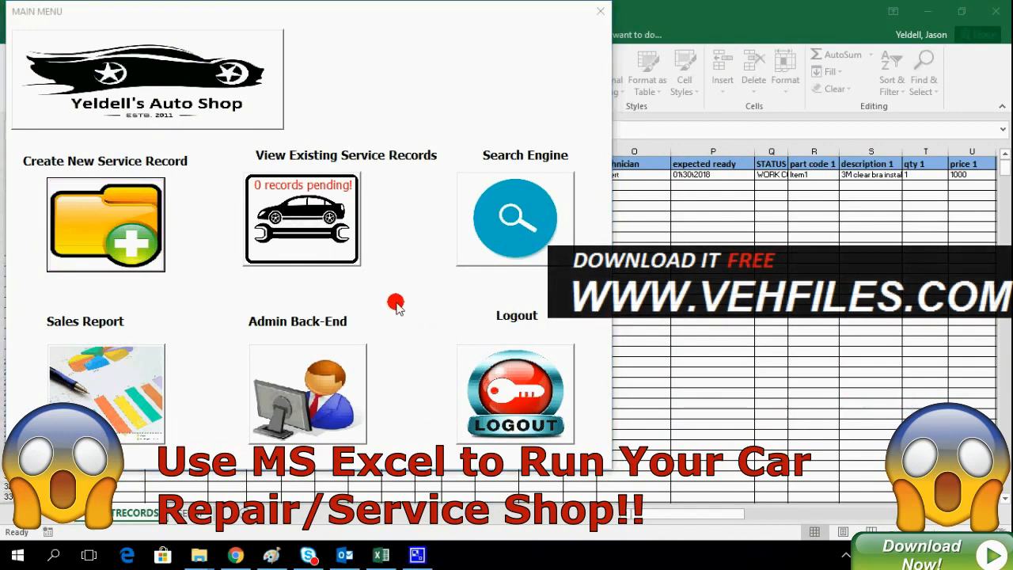
mouse_move(315, 457)
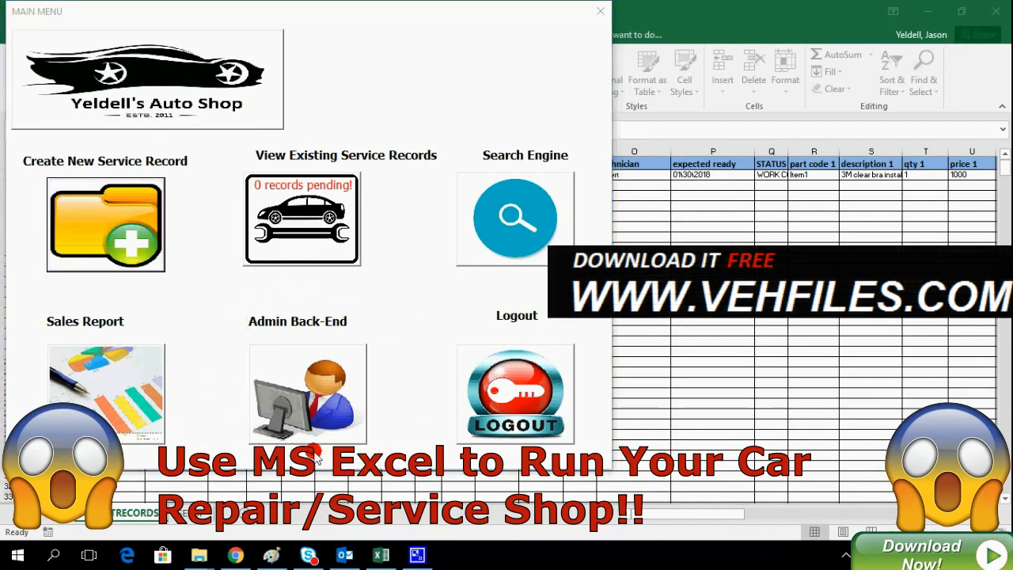
- Open Admin Back-End and dismiss the Admin Instructions dialog
left_click(308, 393)
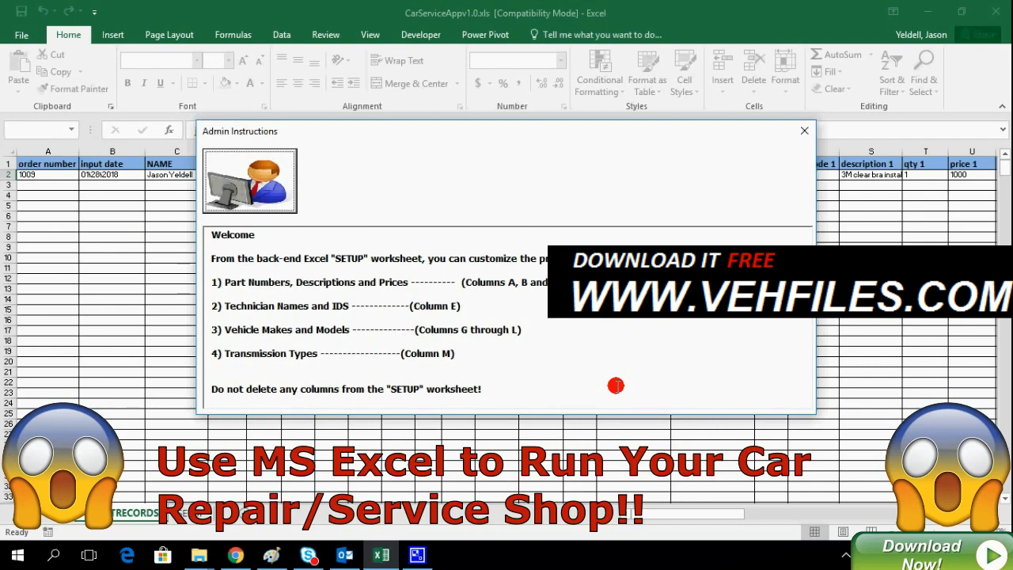
mouse_move(785, 188)
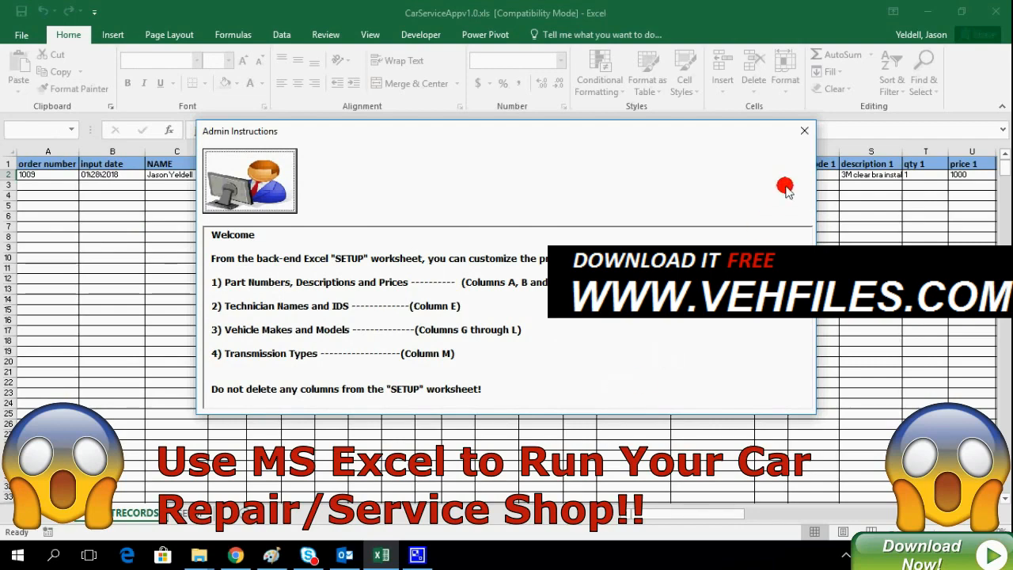
left_click(804, 130)
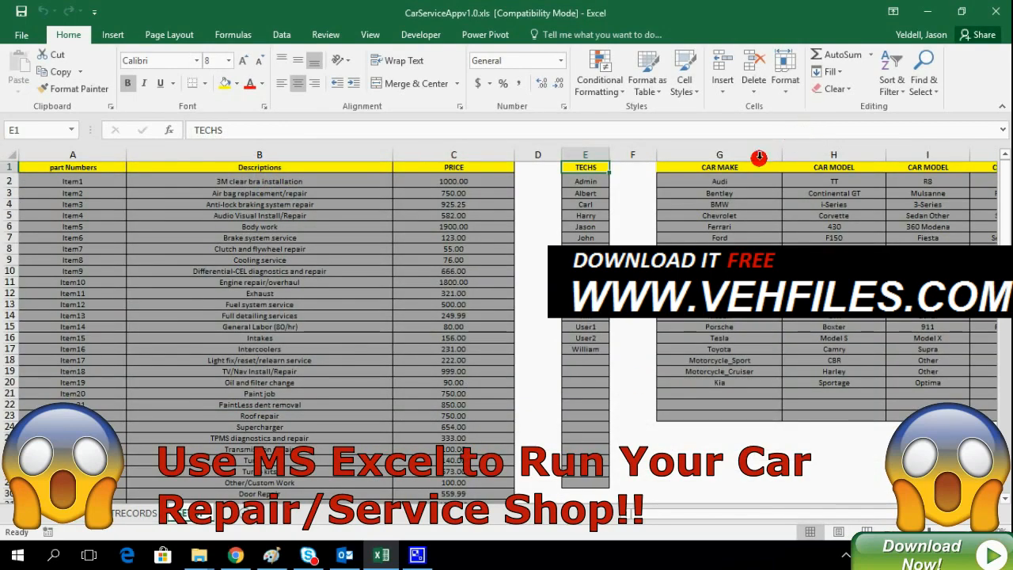
- Enter Item31, 'Custom Exhuast Upgrade', priced 599.99 in row 32 of SETUP
left_click(259, 182)
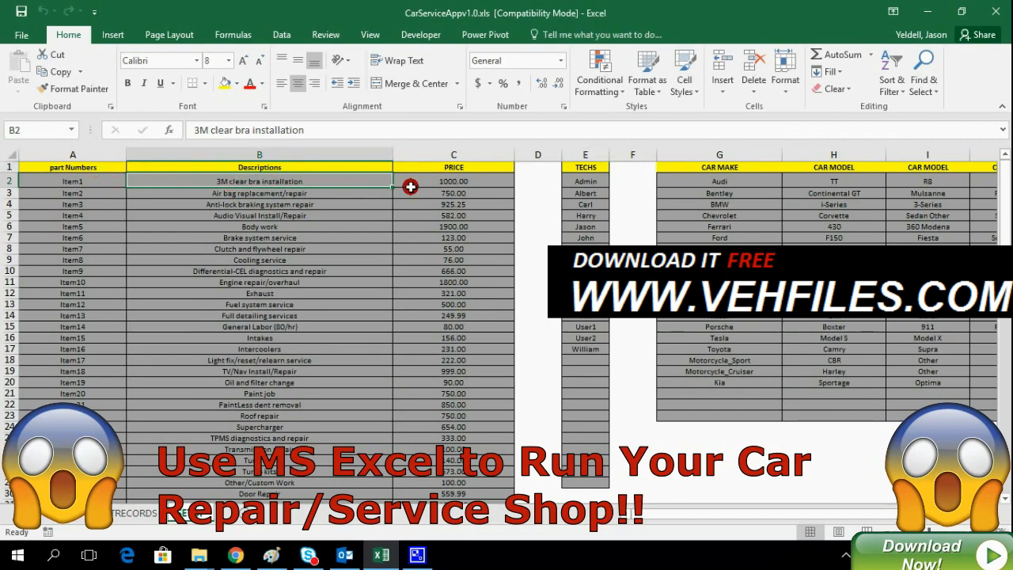
mouse_move(344, 259)
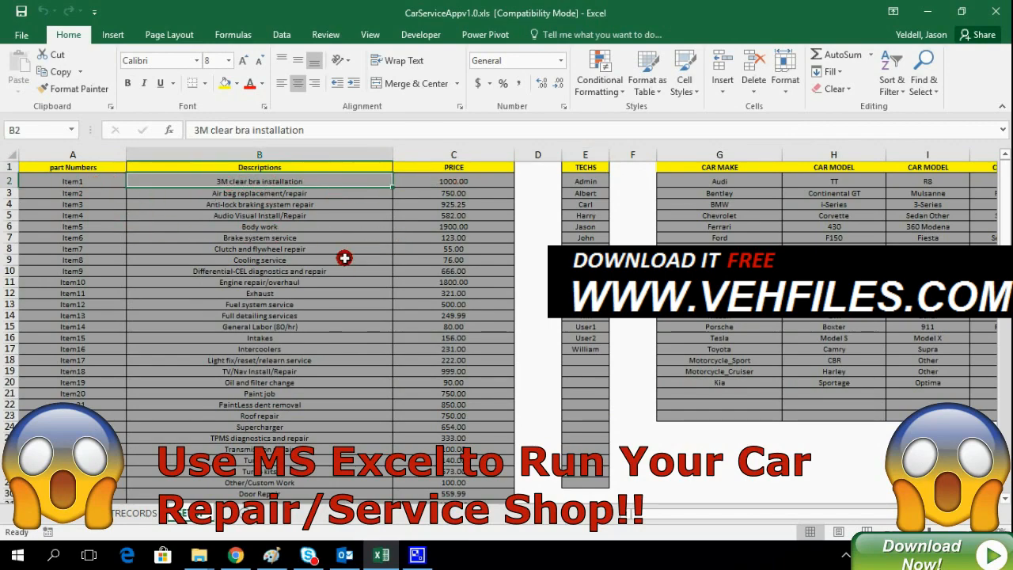
scroll("down", 3)
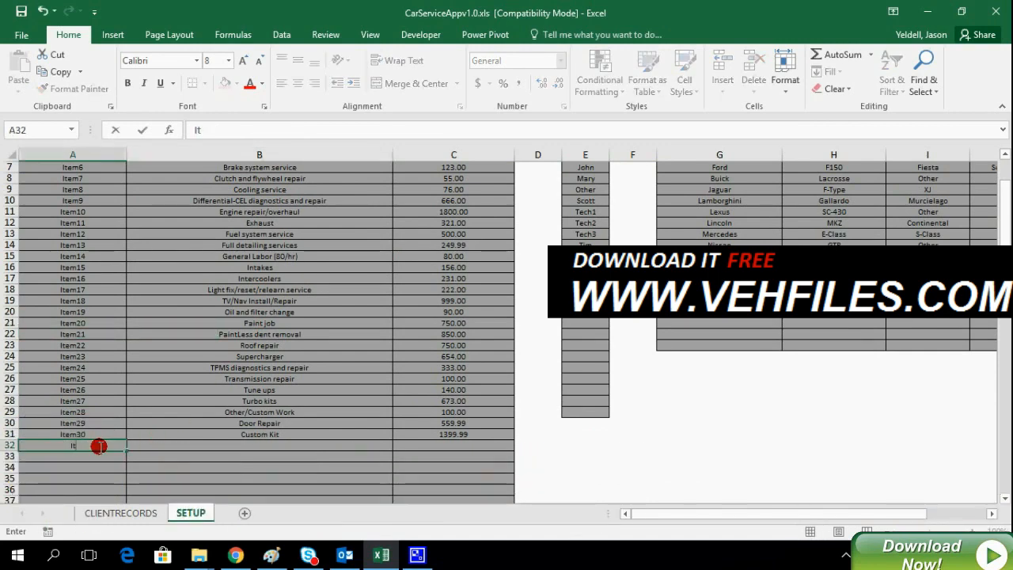
type("Item31")
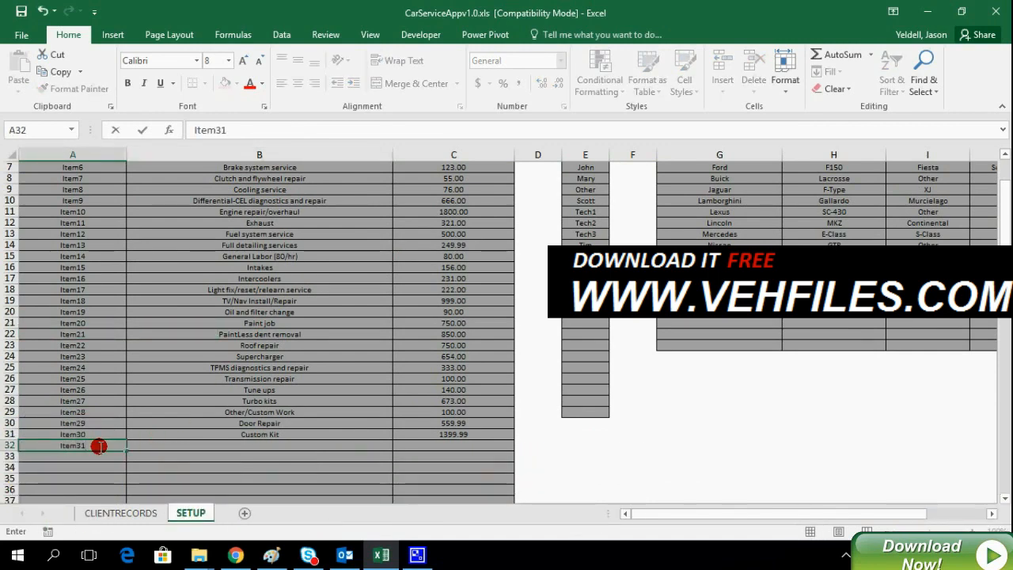
left_click(260, 445)
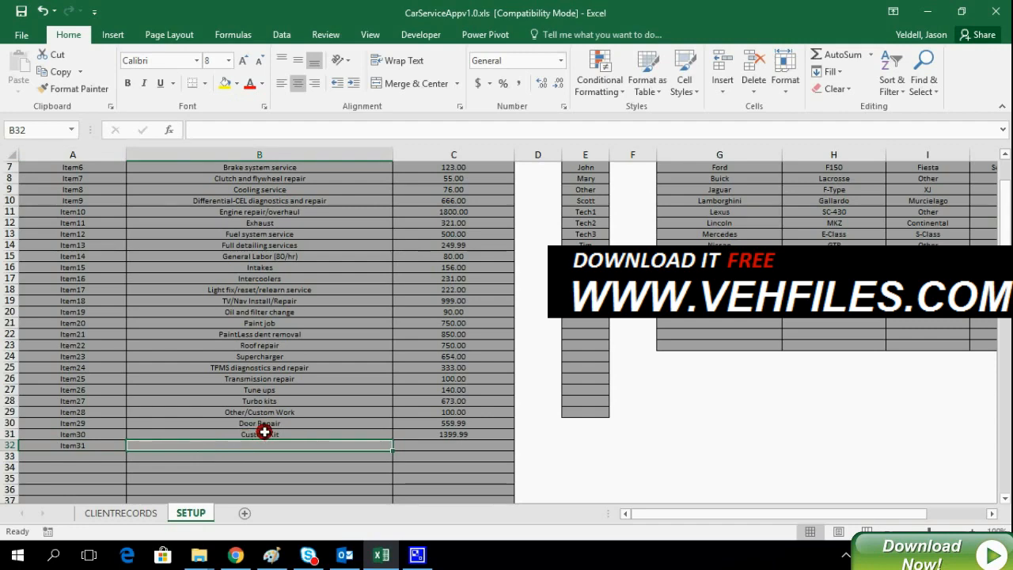
type("C")
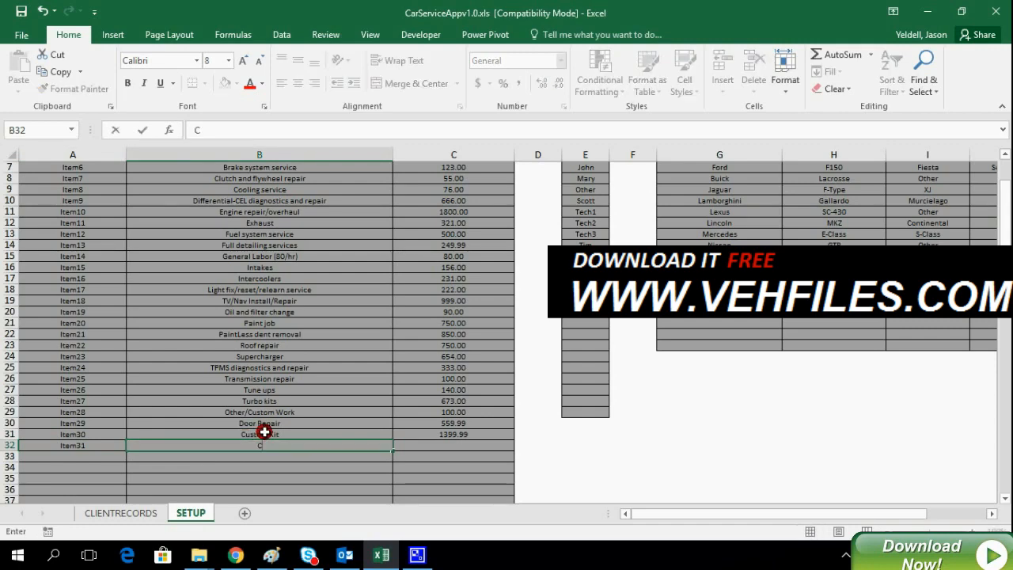
type("ustom Exhua")
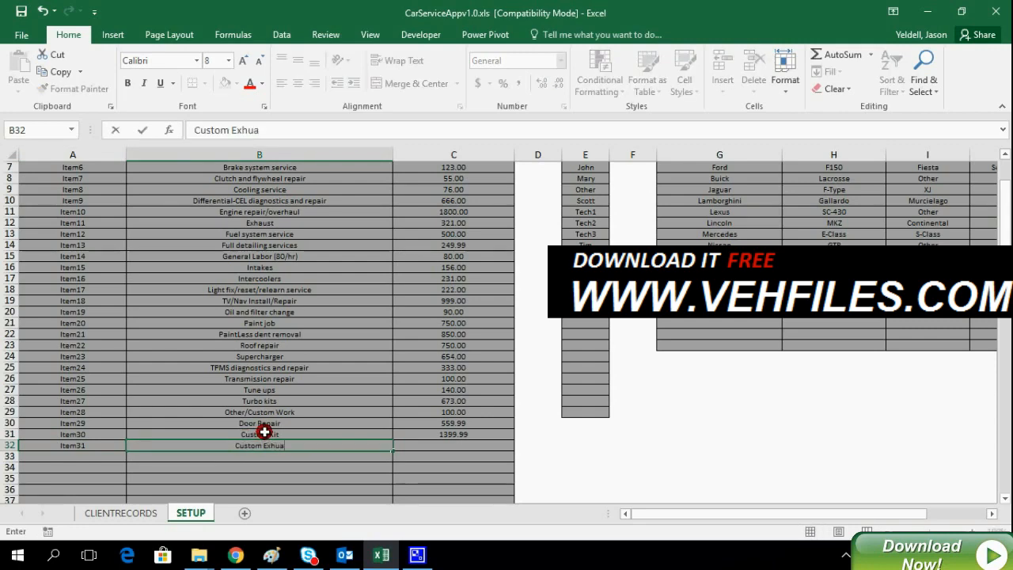
type("st Upgrade")
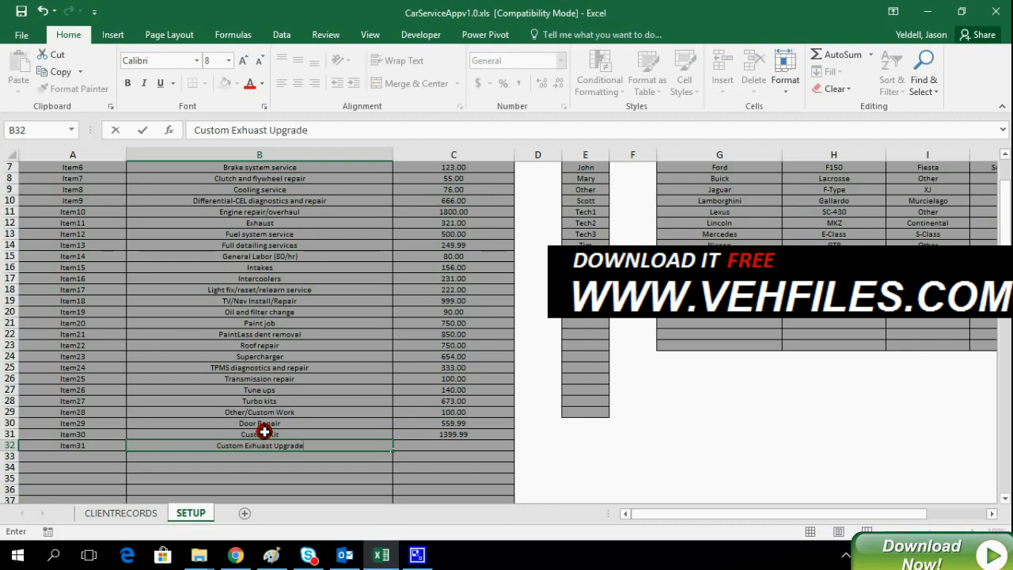
left_click(454, 445)
type("599.99")
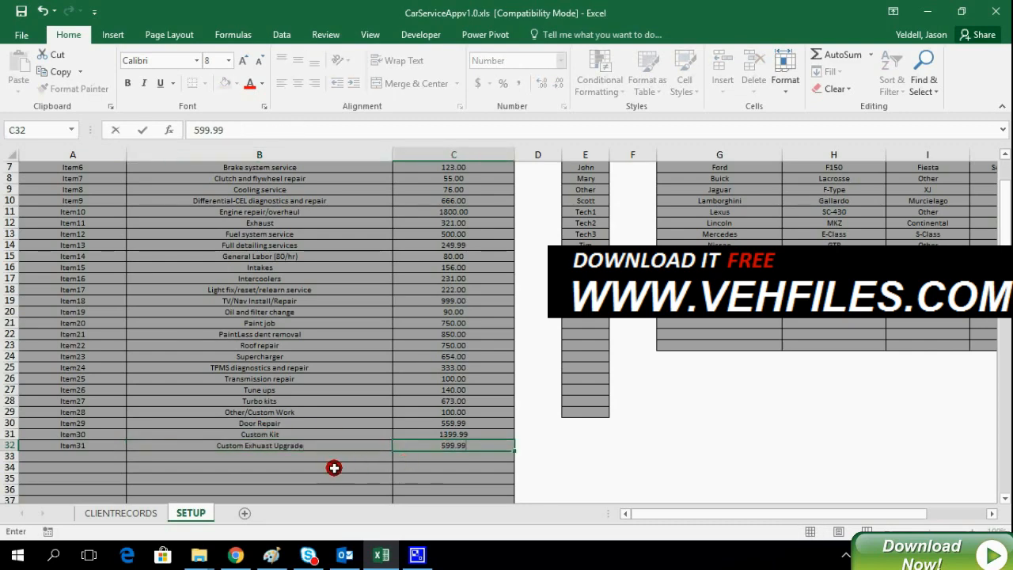
left_click(259, 468)
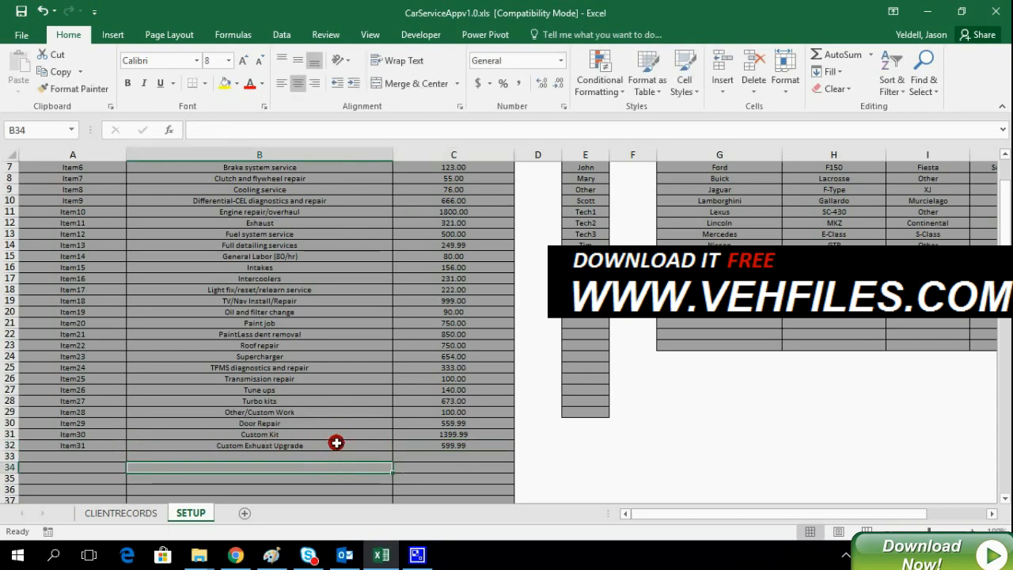
scroll("up", 3)
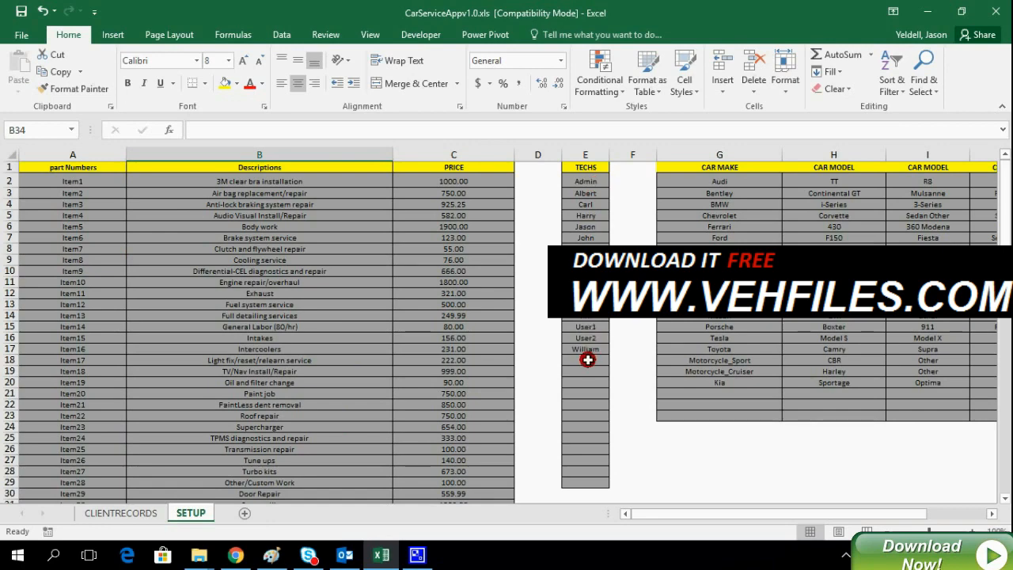
- Add technician Michael in E18 under TECHS, then scroll to the car columns
left_click(585, 371)
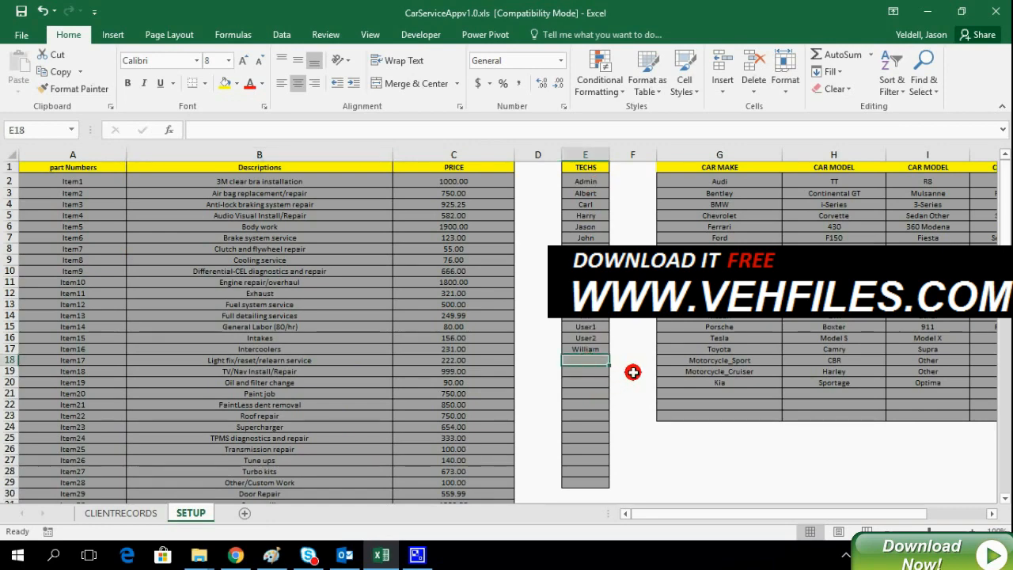
type("Michae")
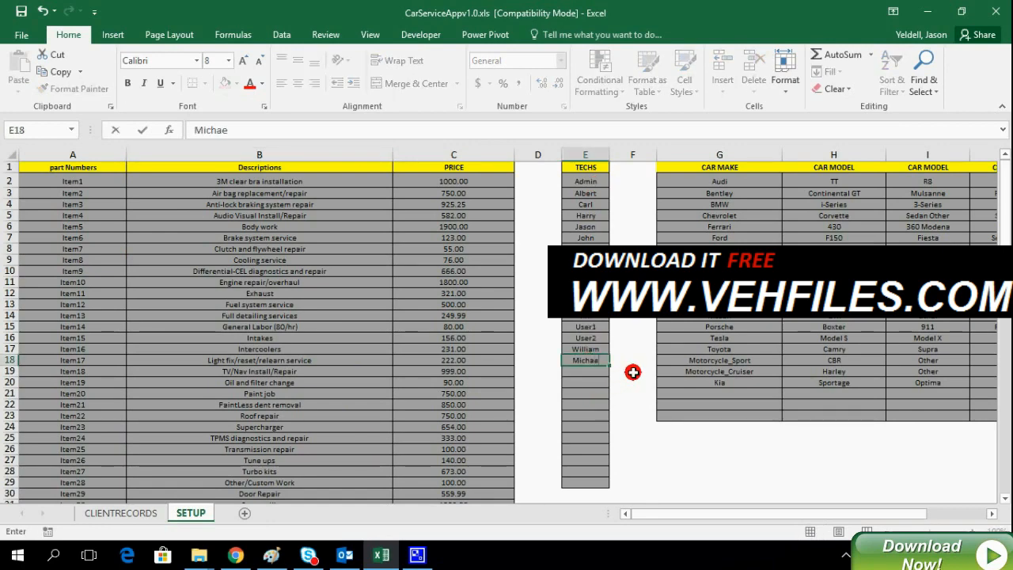
type("l")
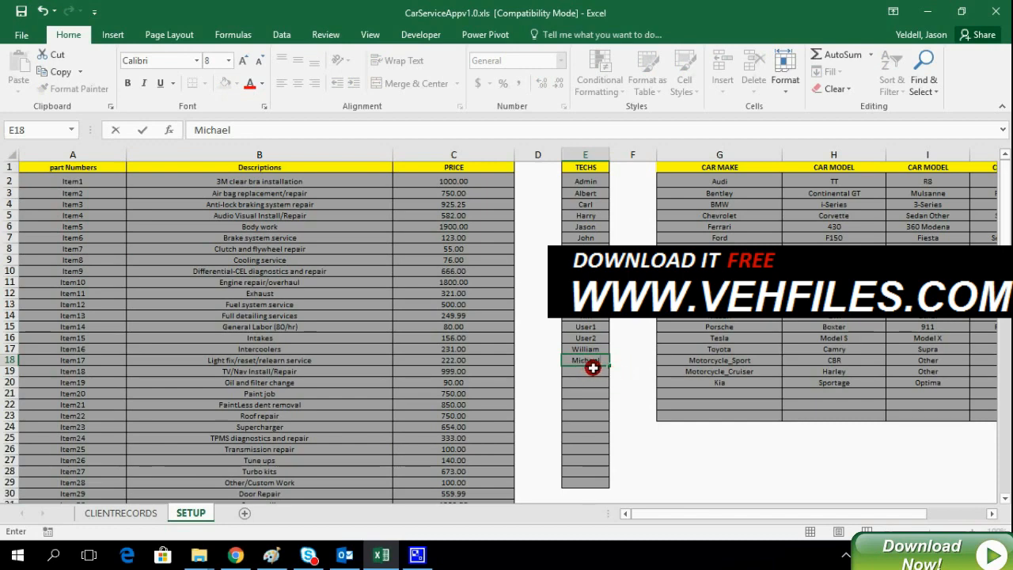
left_click(632, 372)
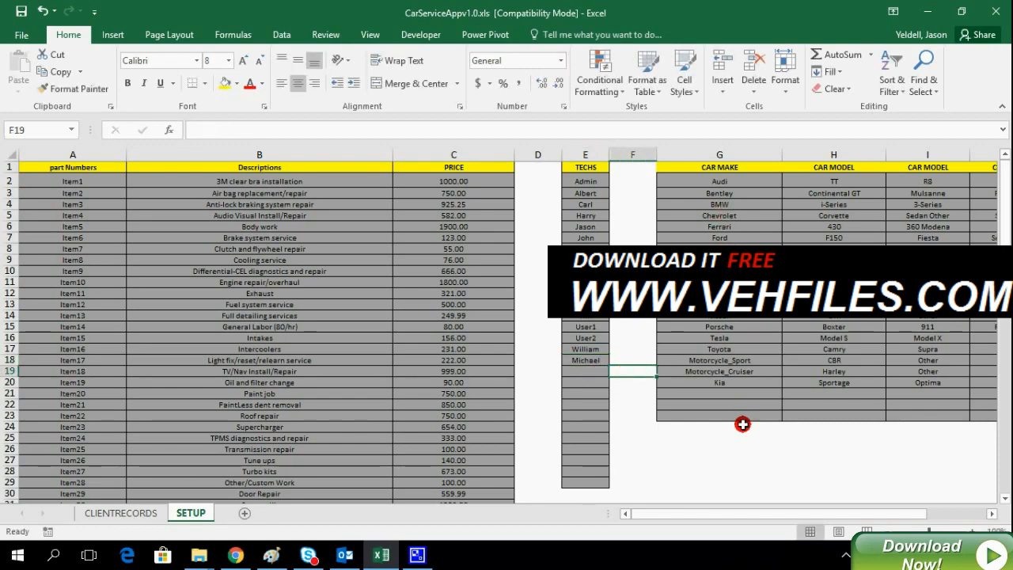
scroll("right", 3)
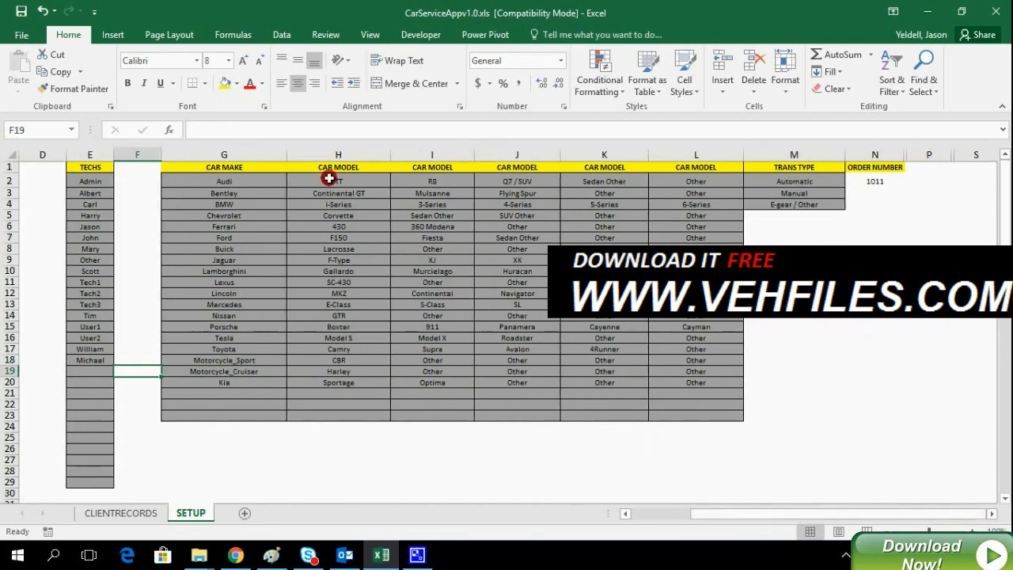
left_click_drag(224, 181, 224, 248)
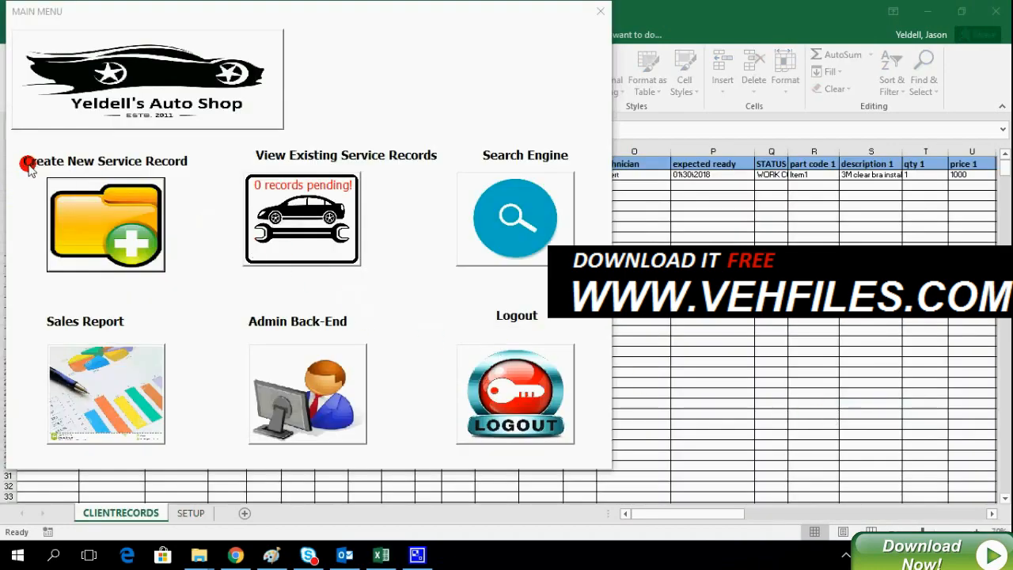
- Choose Create New Service Record from the Main Menu
left_click(105, 224)
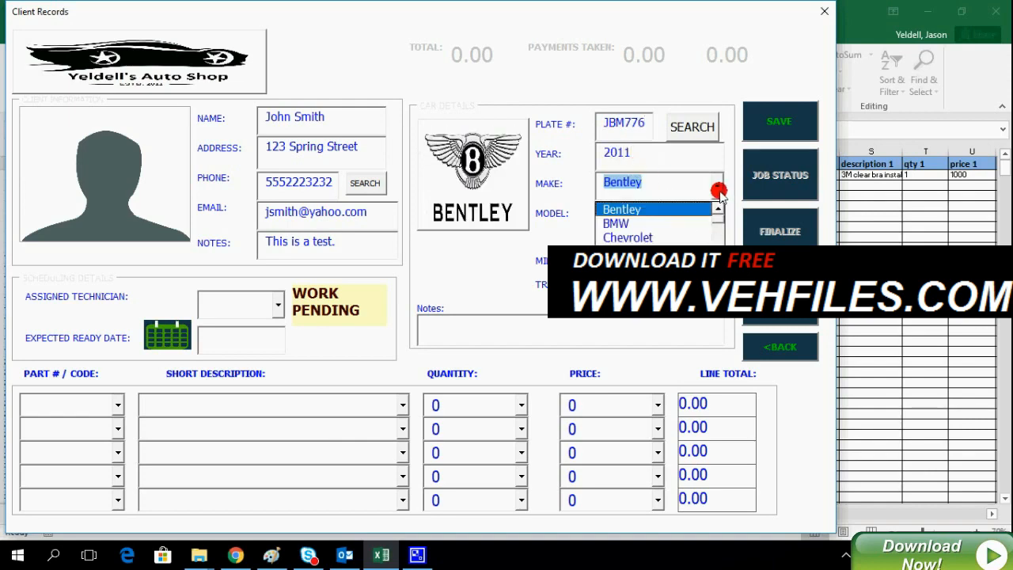
- Note the squeaky ball joint complaint, assign Michael, and set ready date 01/30/2018
left_click(616, 224)
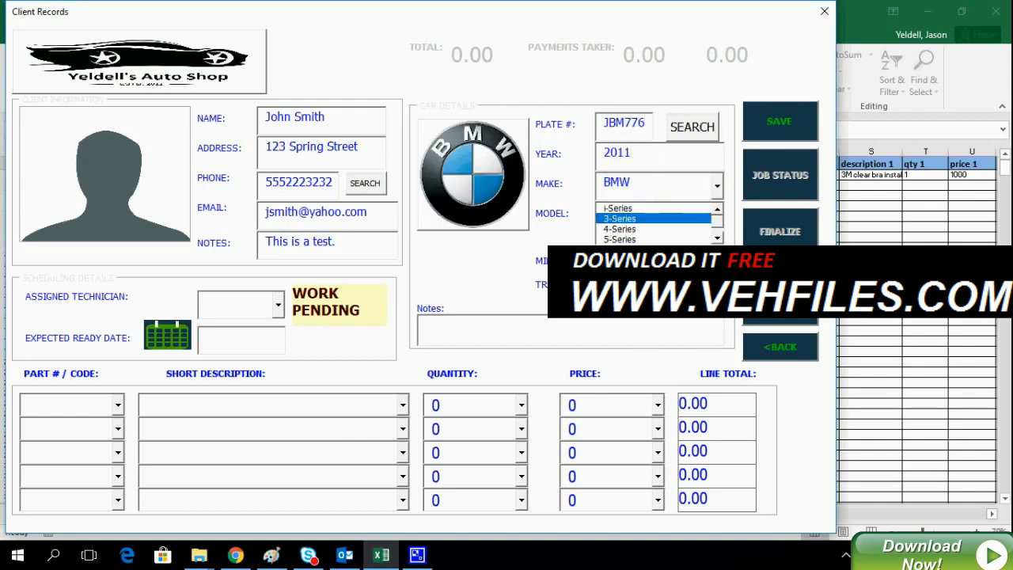
left_click(570, 326)
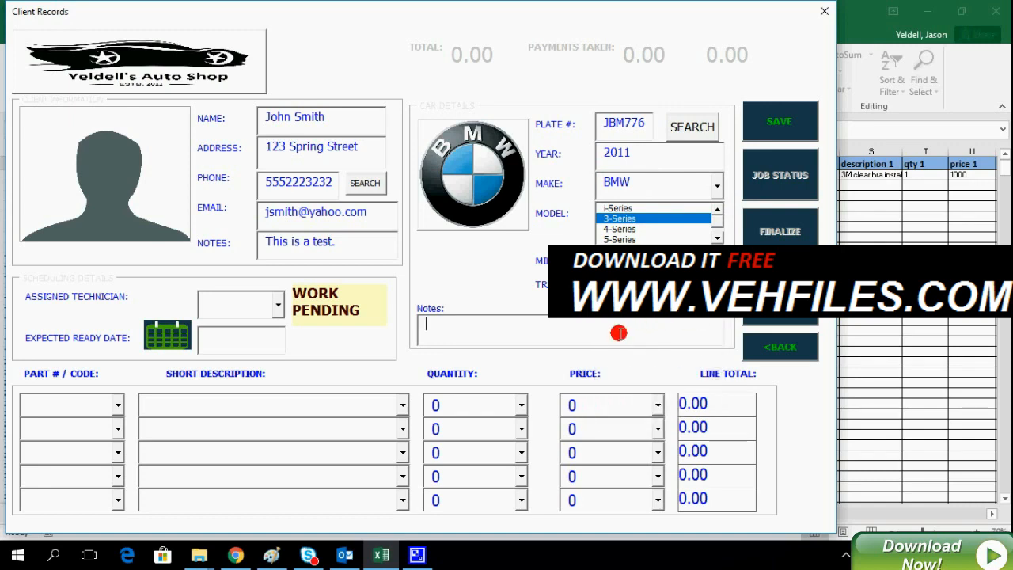
type("Customer complains of squeaky")
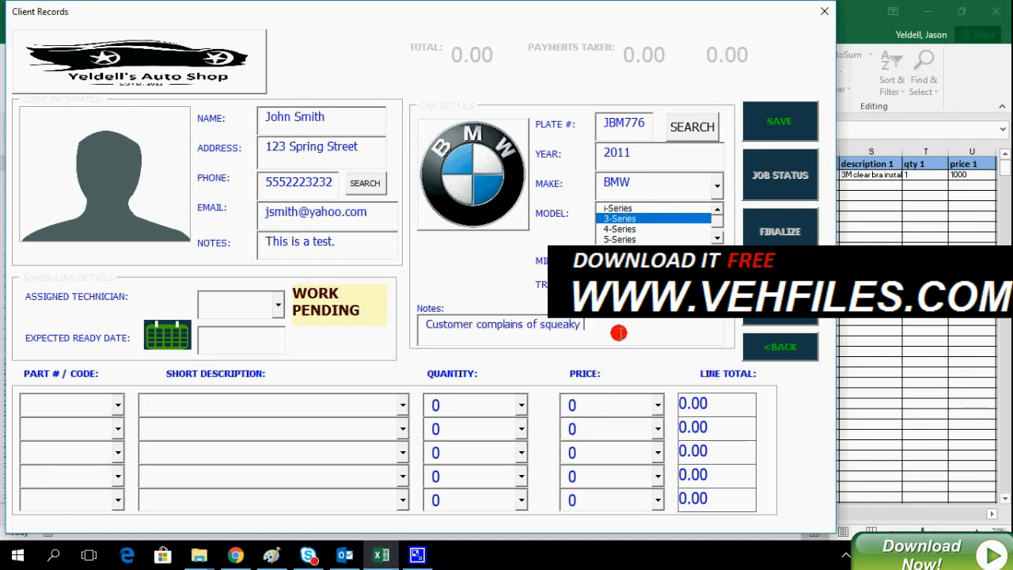
left_click(278, 304)
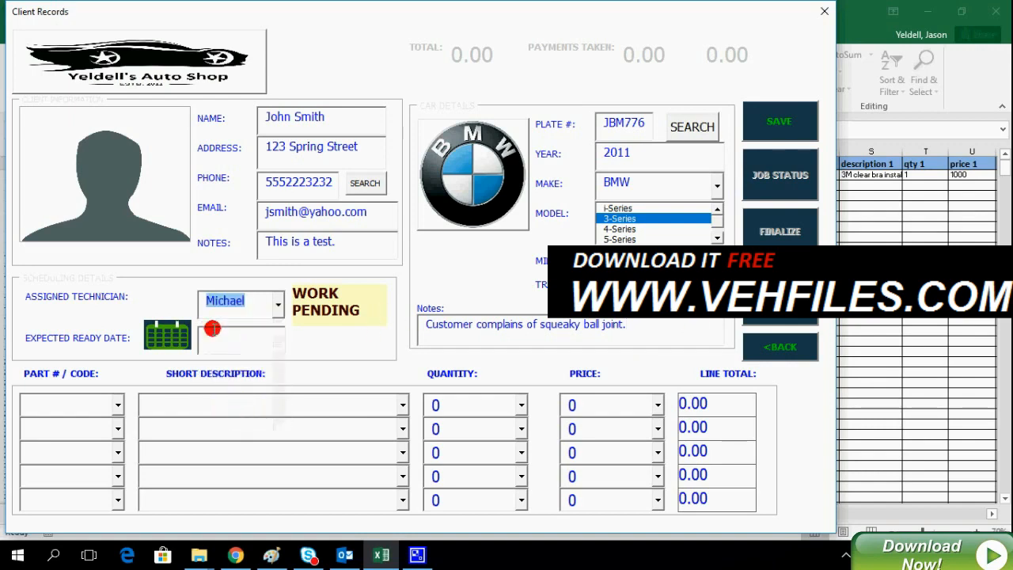
left_click(166, 336)
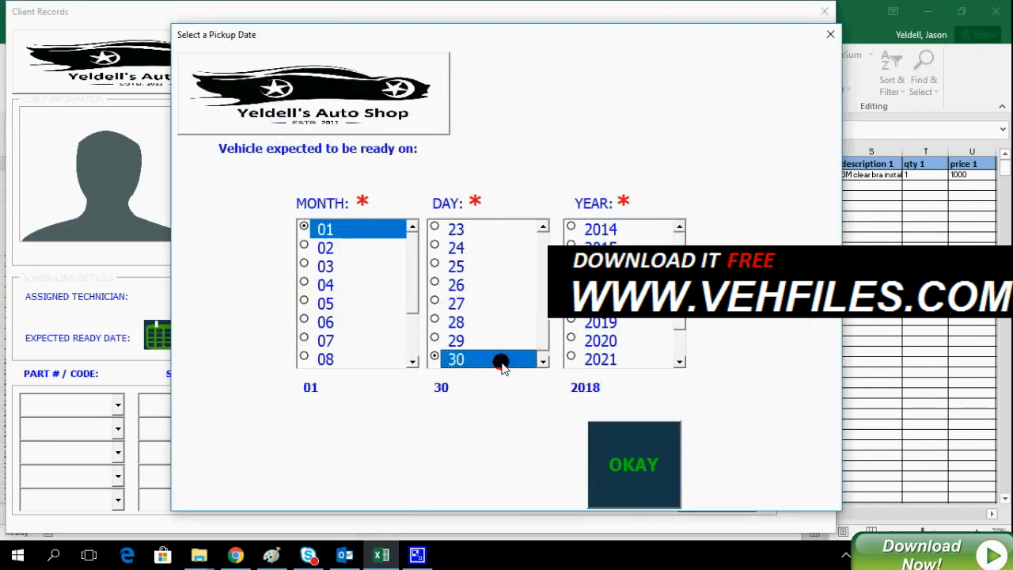
left_click(634, 465)
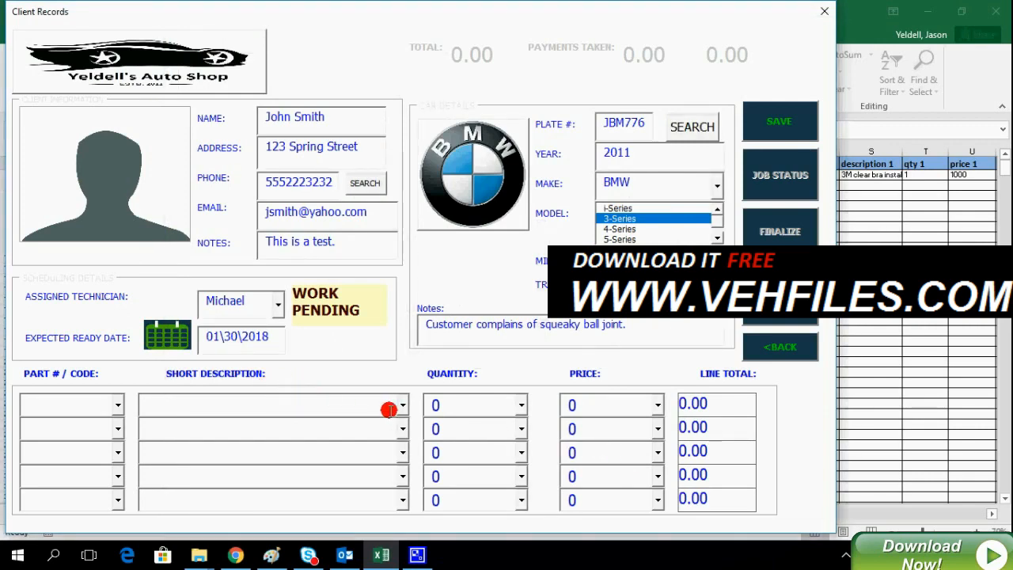
- Select Custom Exhuast Upgrade for line one and begin the General Labor line
left_click(400, 404)
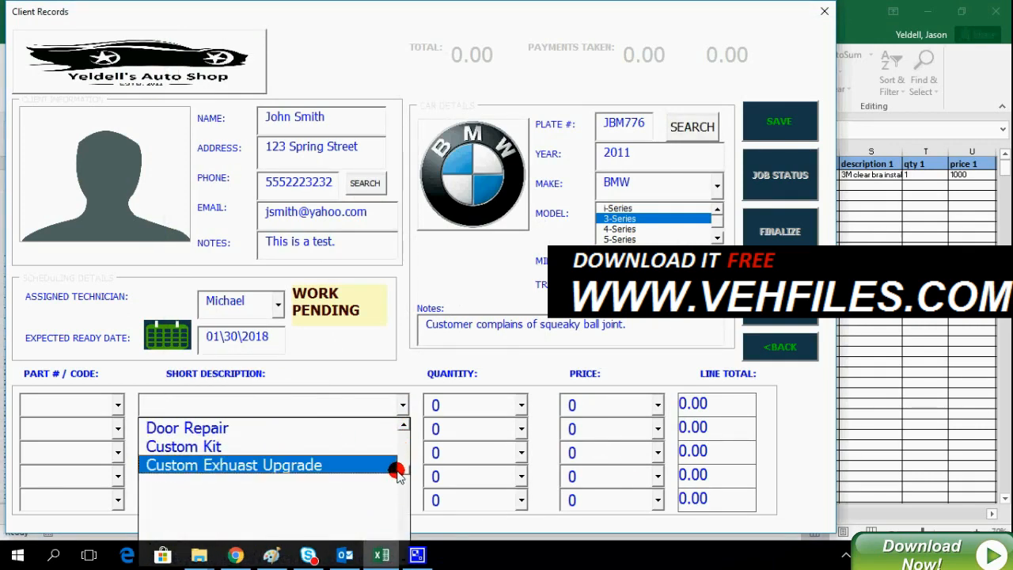
left_click(234, 466)
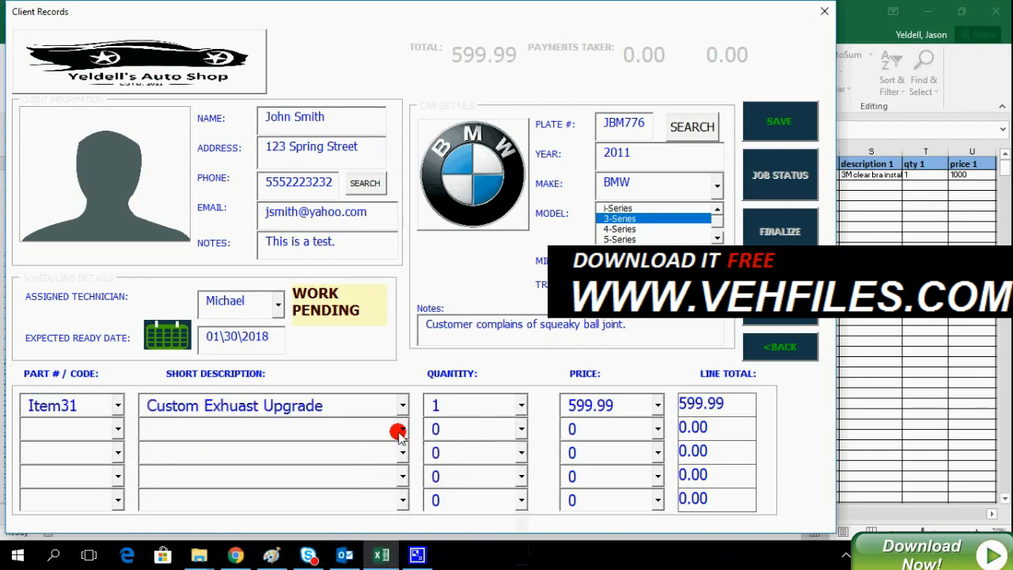
left_click(402, 429)
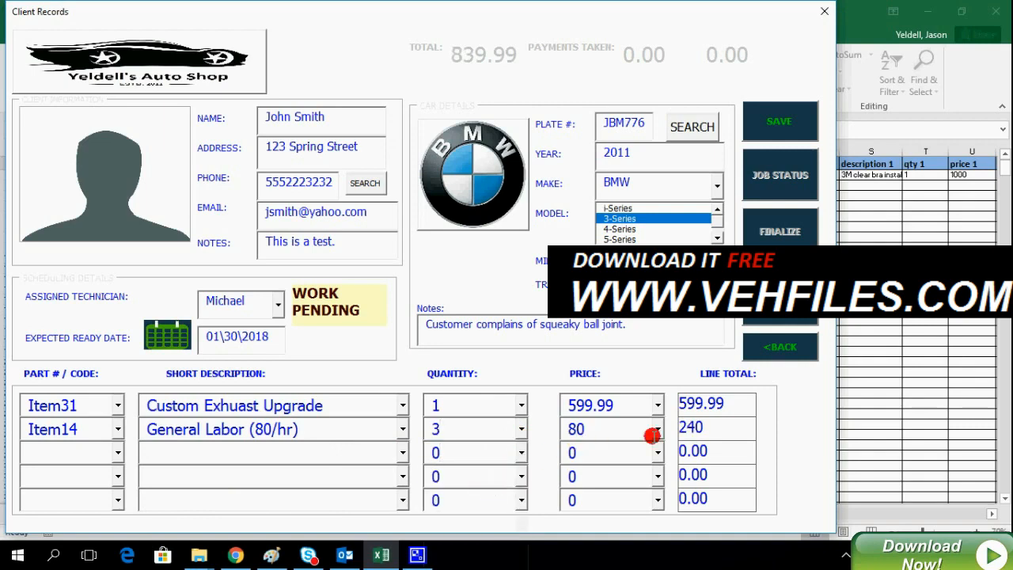
mouse_move(487, 70)
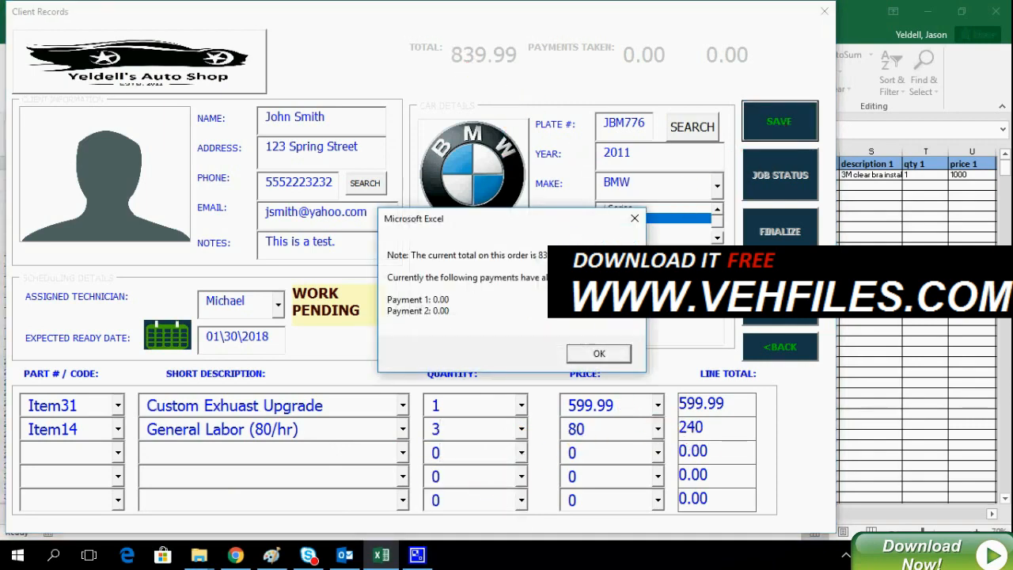
- Record a 500.00 cash deposit and confirm the 339.99 balance and saved-order notices
left_click(599, 353)
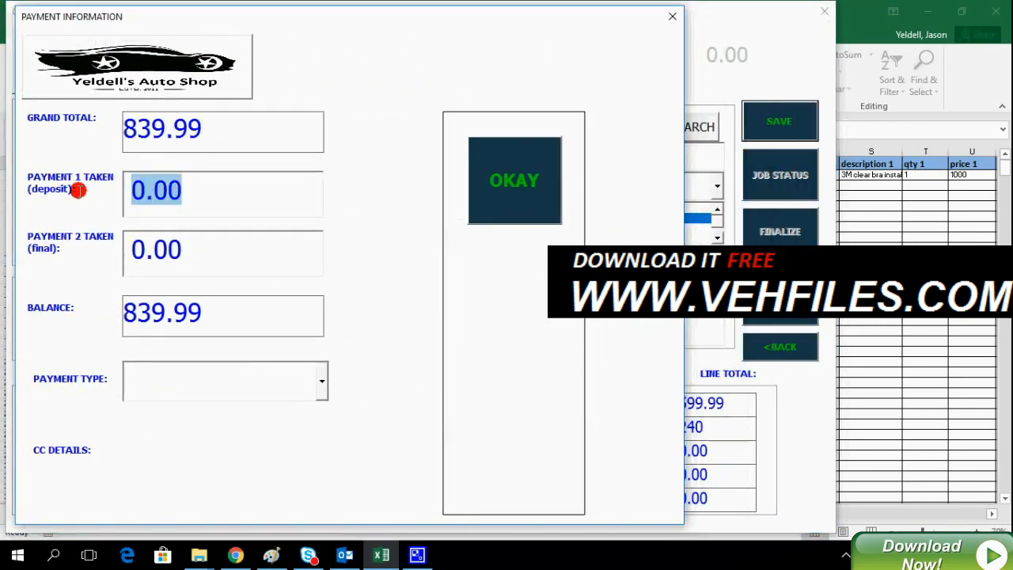
type("500.00")
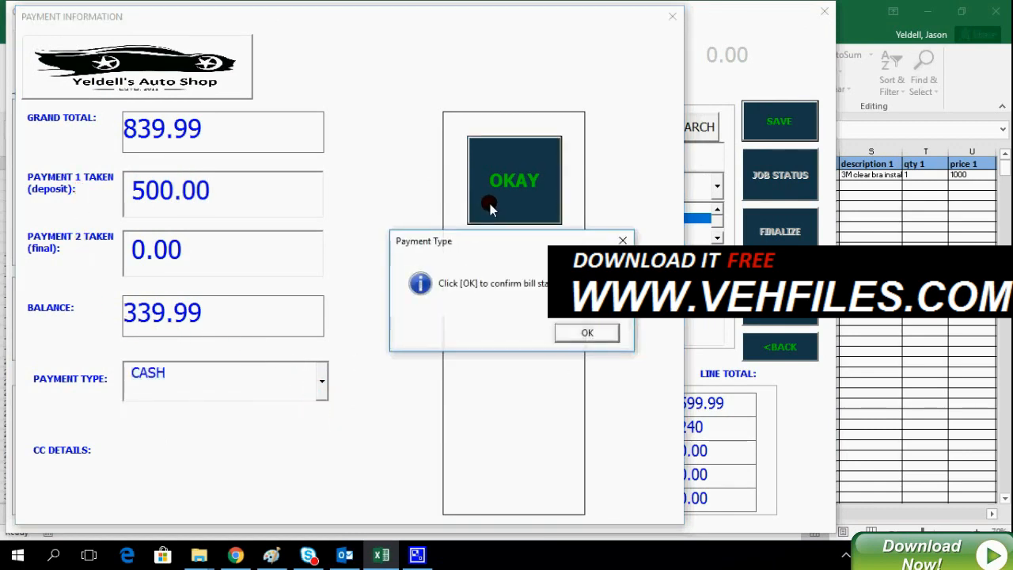
left_click(586, 332)
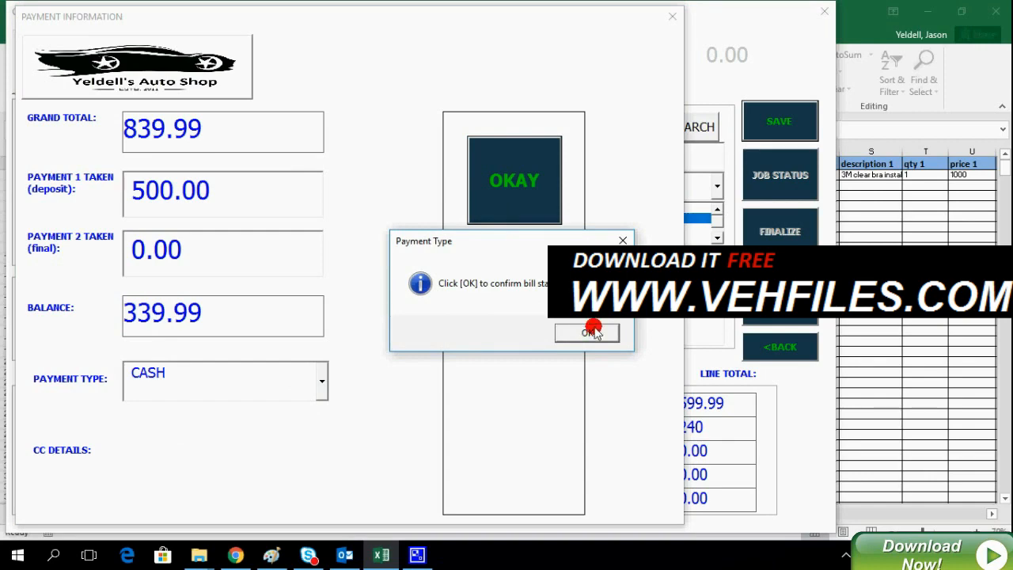
left_click(587, 332)
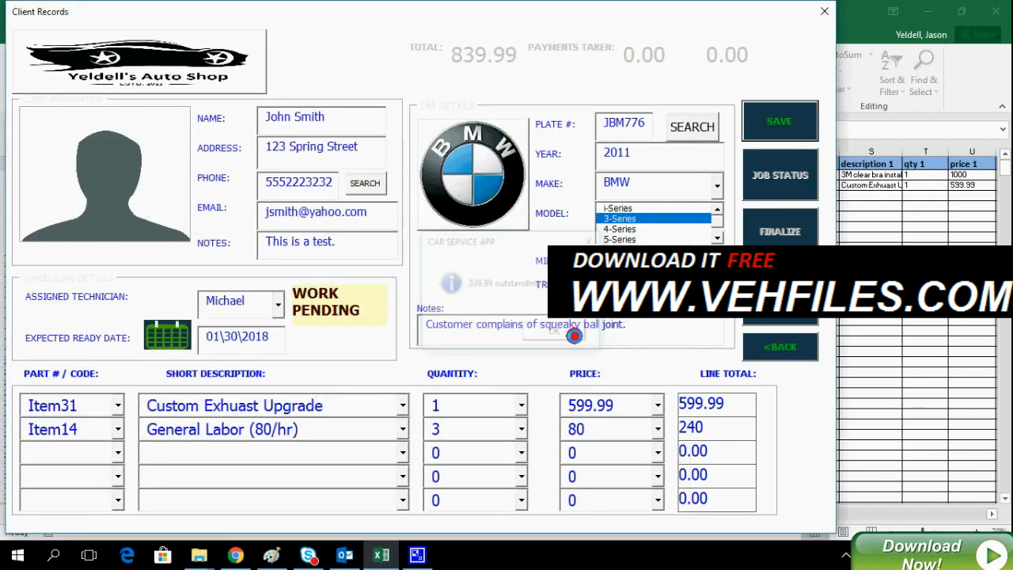
left_click(778, 121)
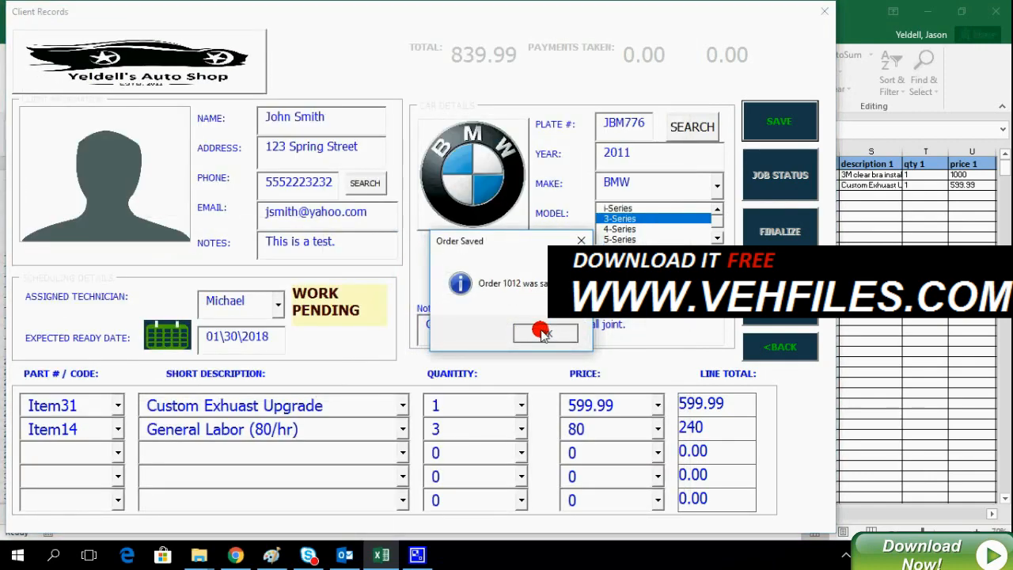
left_click(545, 331)
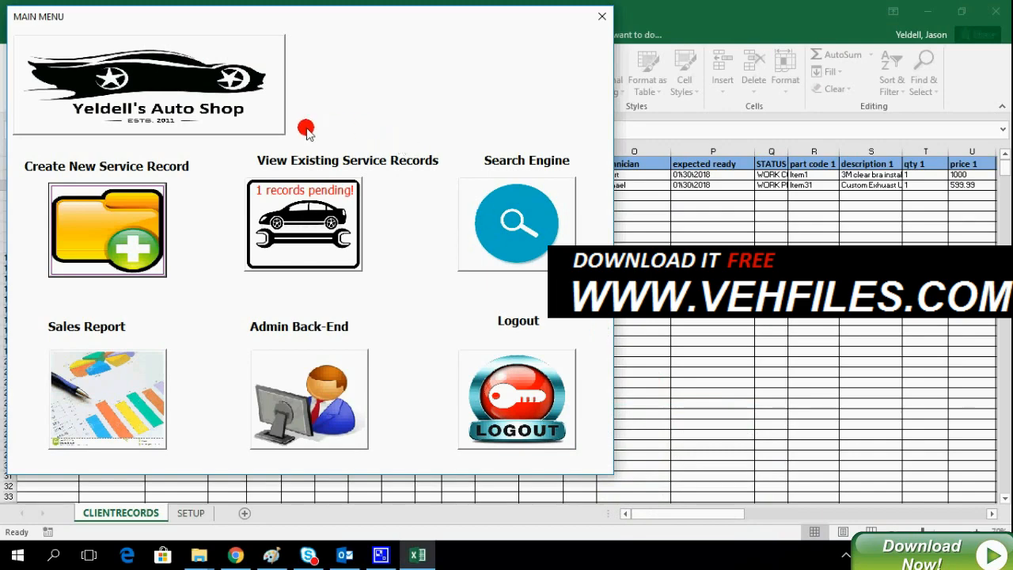
mouse_move(308, 204)
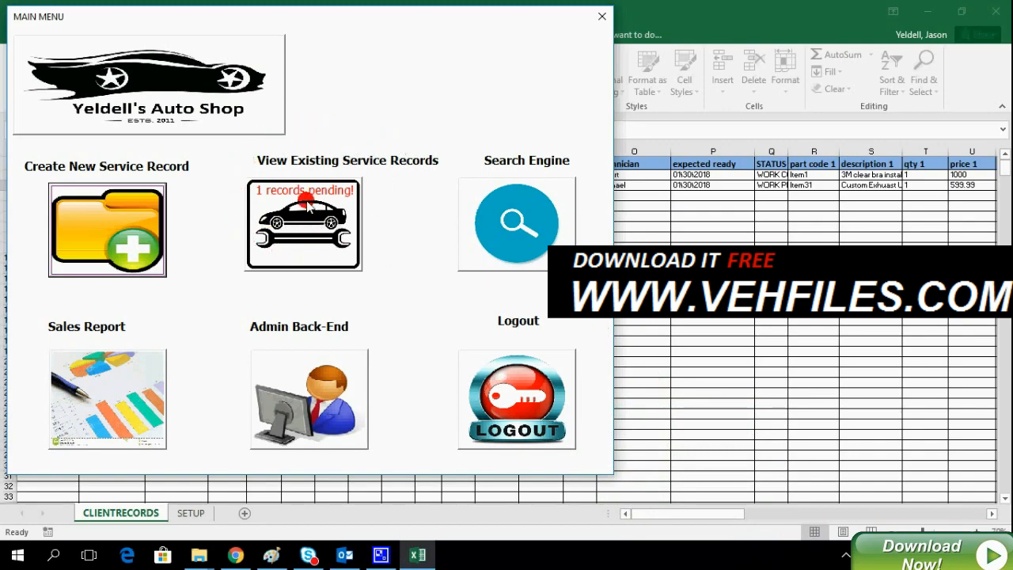
left_click(303, 224)
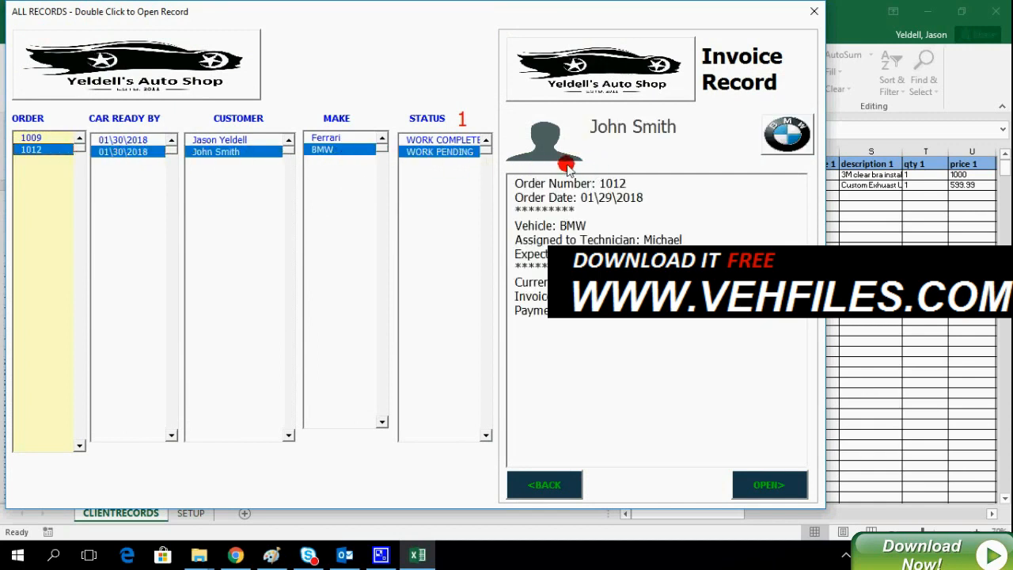
mouse_move(701, 352)
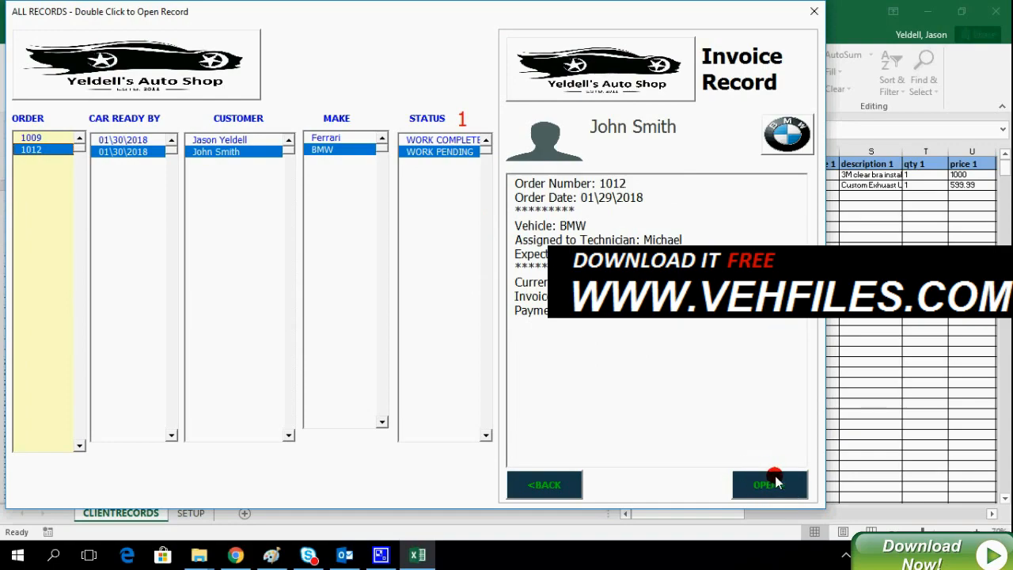
left_click(544, 484)
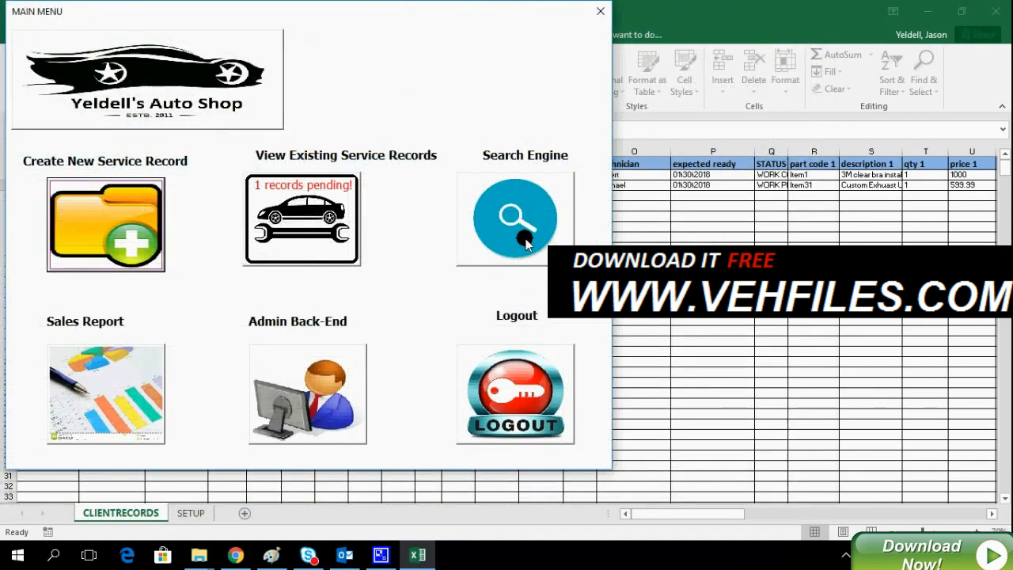
- Search records for 'Jo' and open order 1012 from the results
left_click(515, 218)
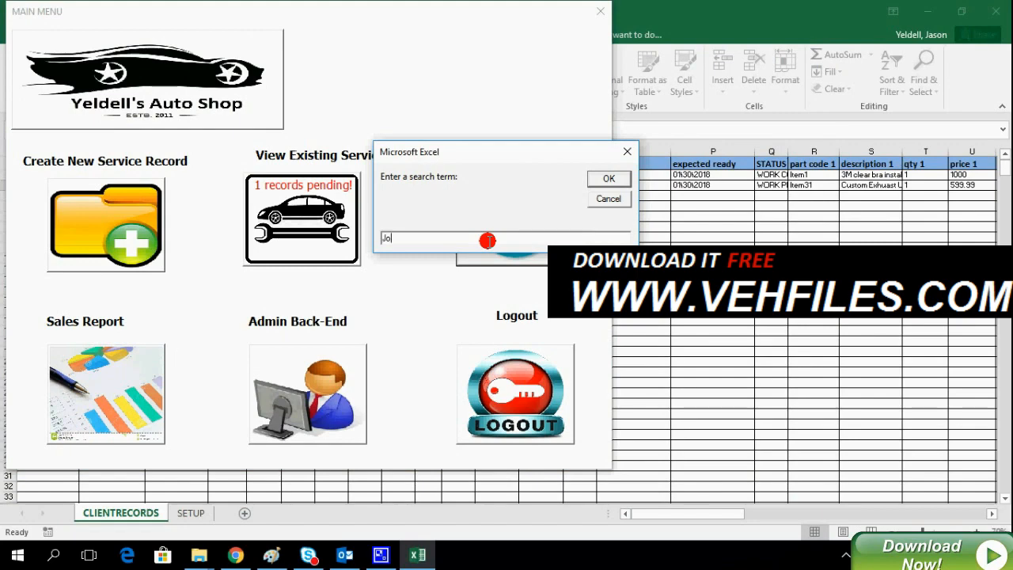
left_click(608, 178)
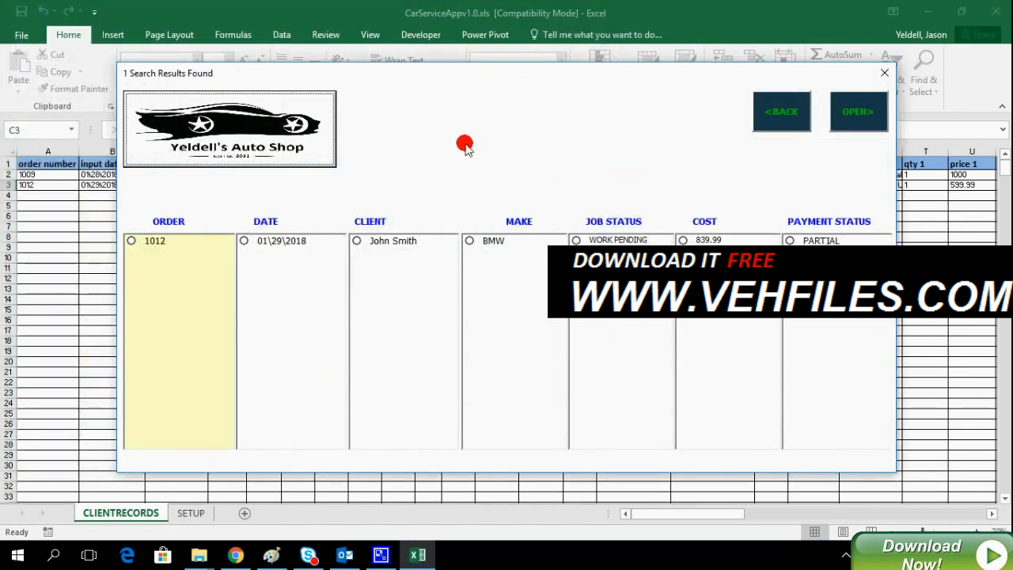
mouse_move(188, 246)
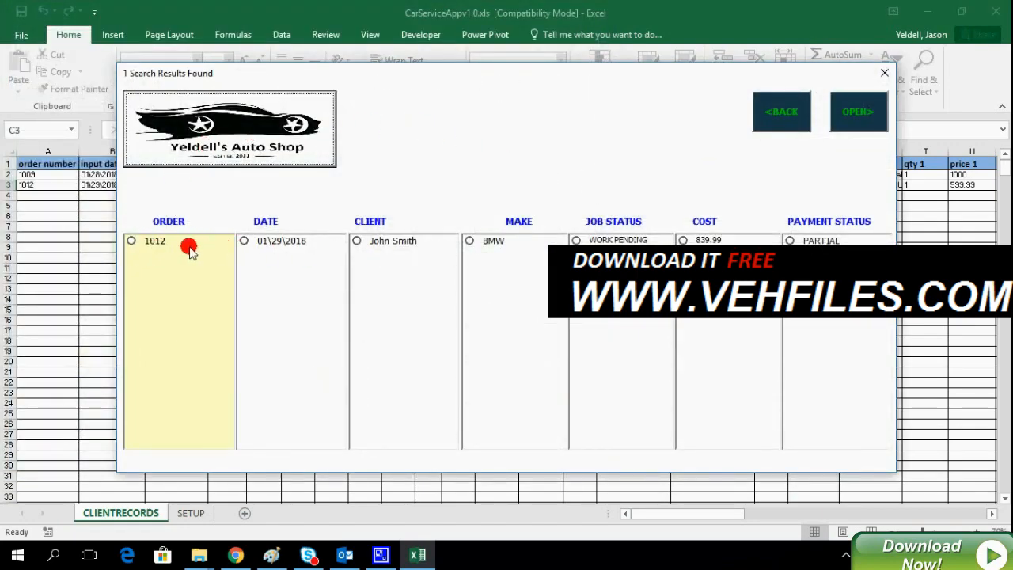
left_click(132, 241)
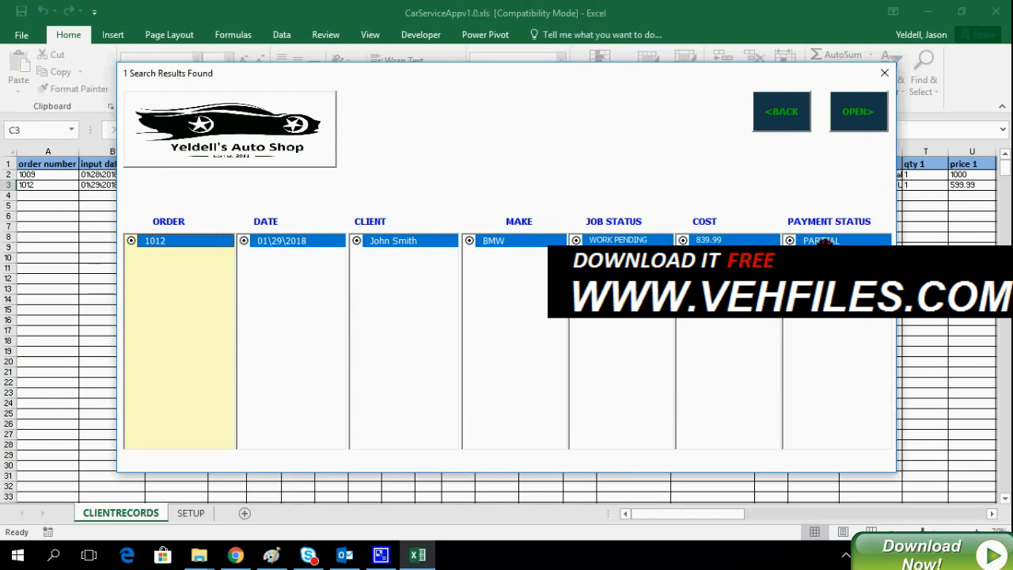
left_click(858, 110)
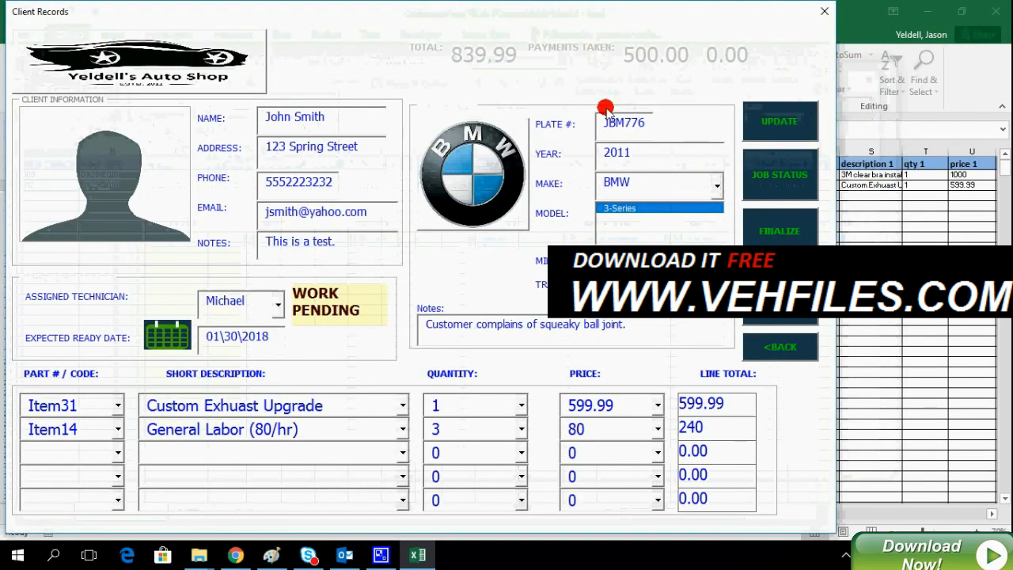
mouse_move(483, 184)
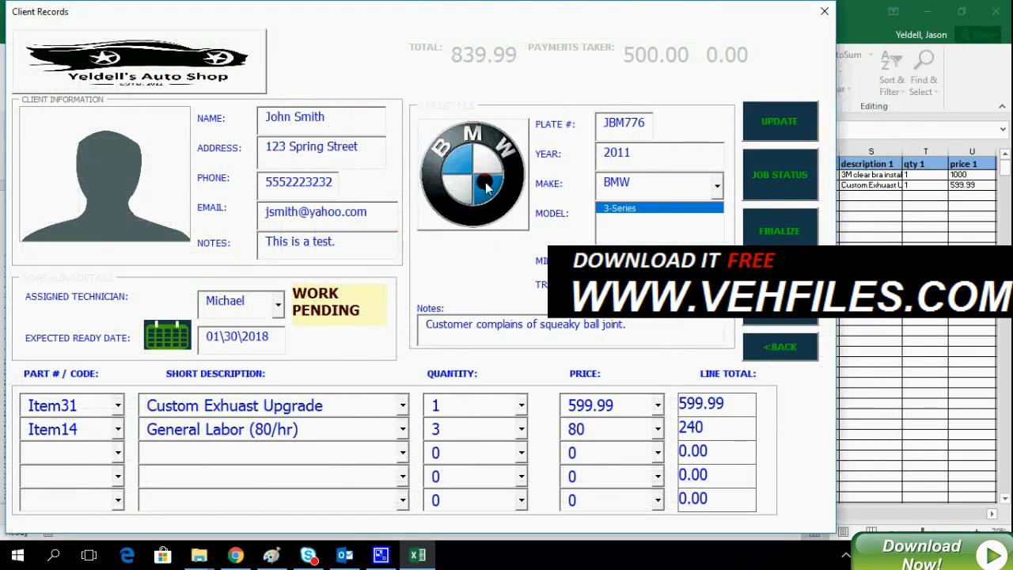
mouse_move(818, 199)
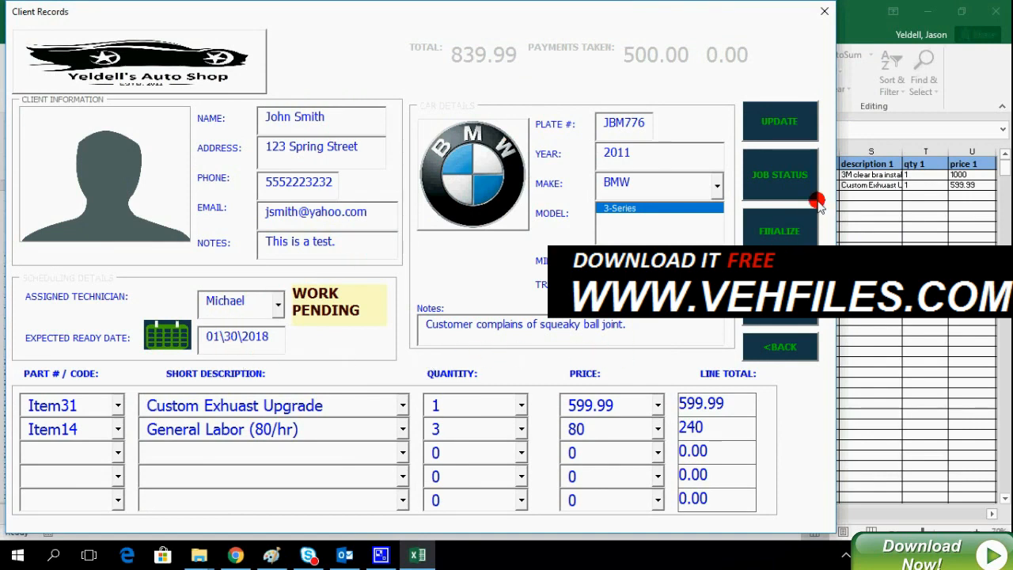
mouse_move(827, 193)
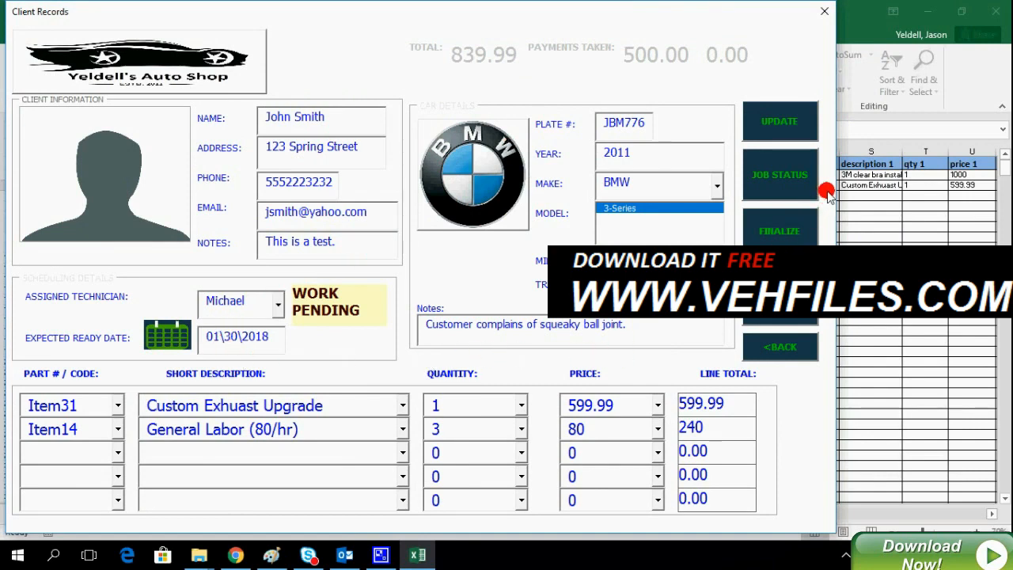
mouse_move(797, 321)
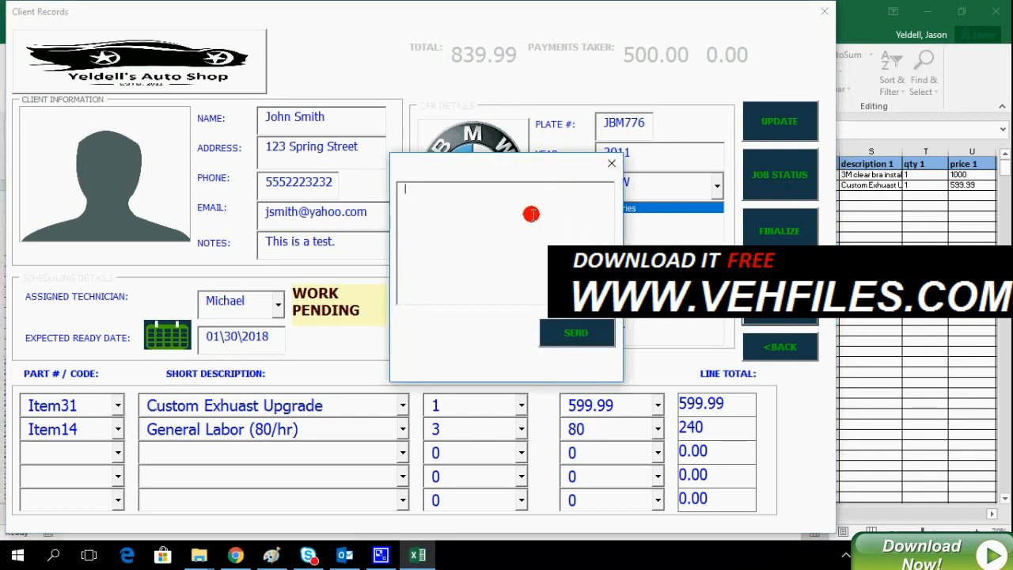
- Send John Smith the message 'This is a test.' and view it in Outlook
type("This is")
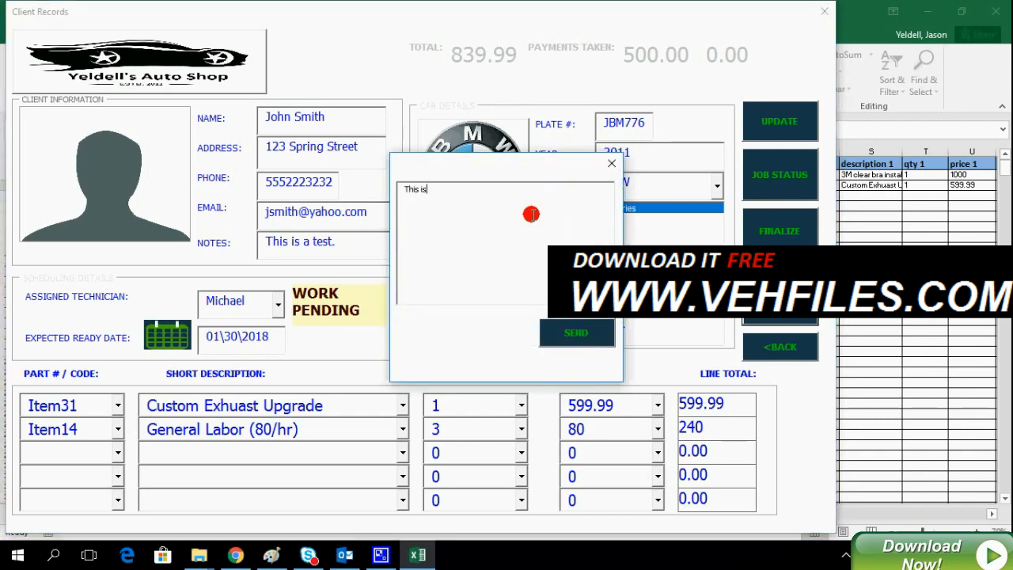
type("a test.")
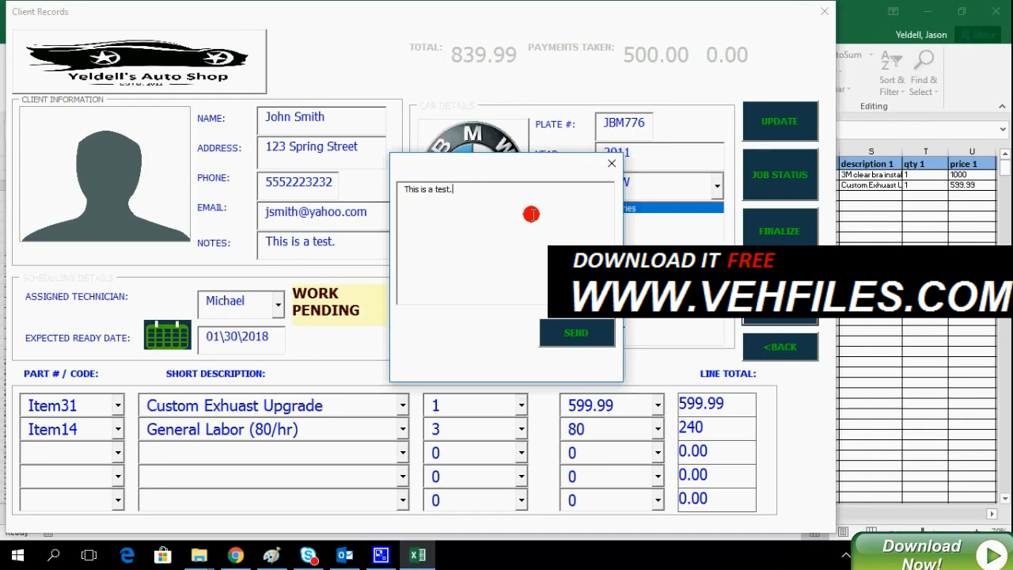
left_click(575, 332)
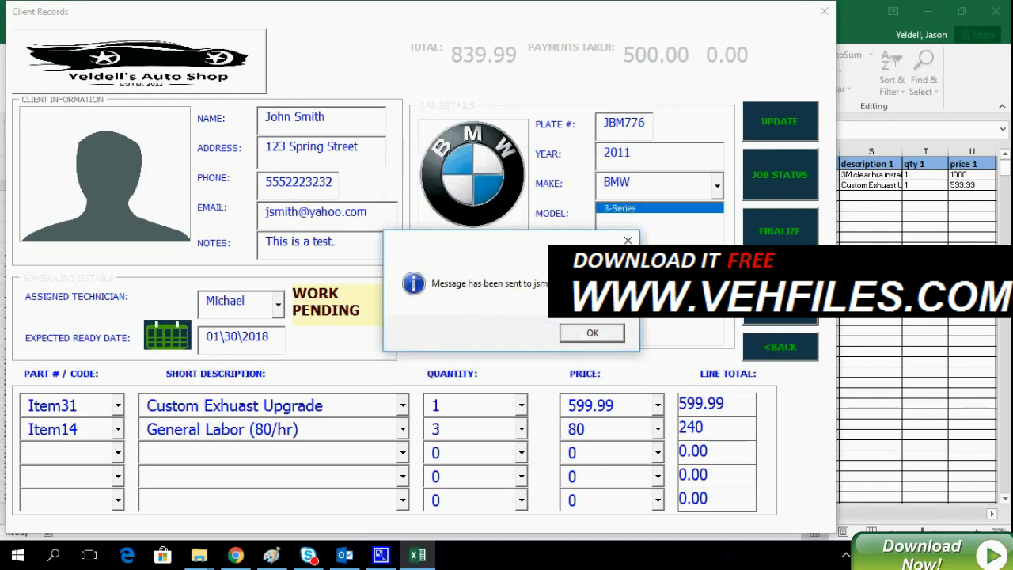
left_click(593, 332)
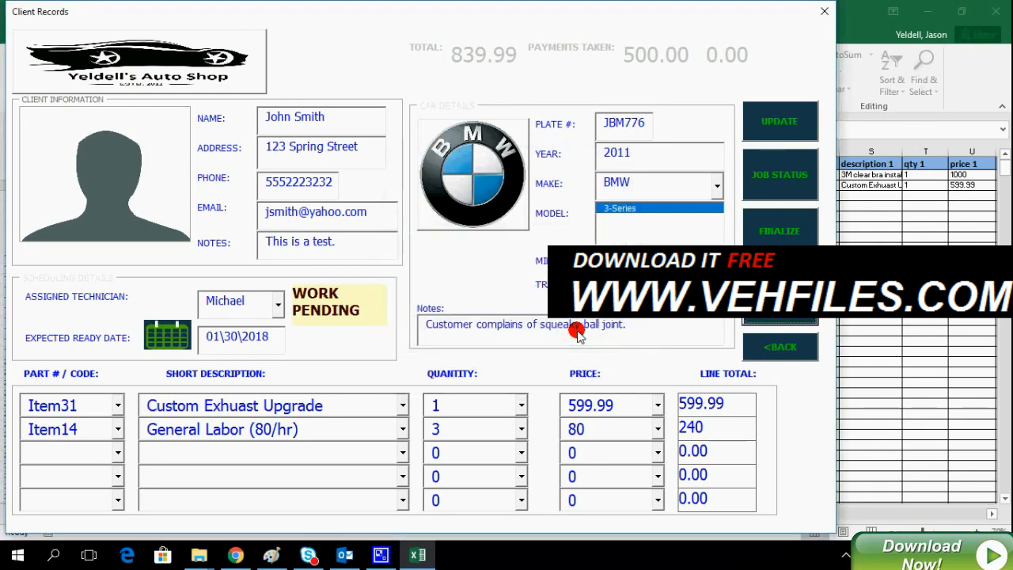
mouse_move(377, 501)
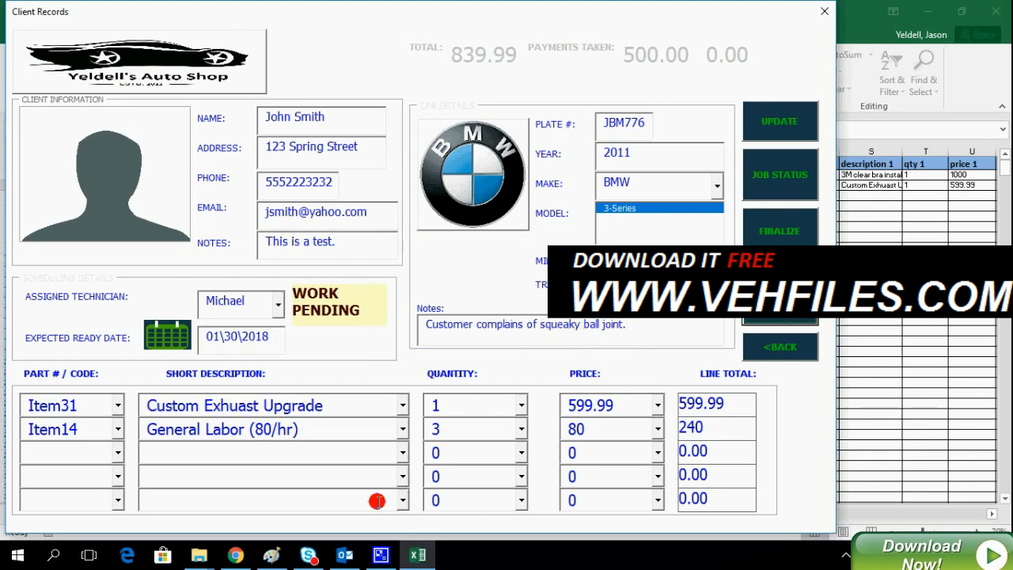
left_click(344, 554)
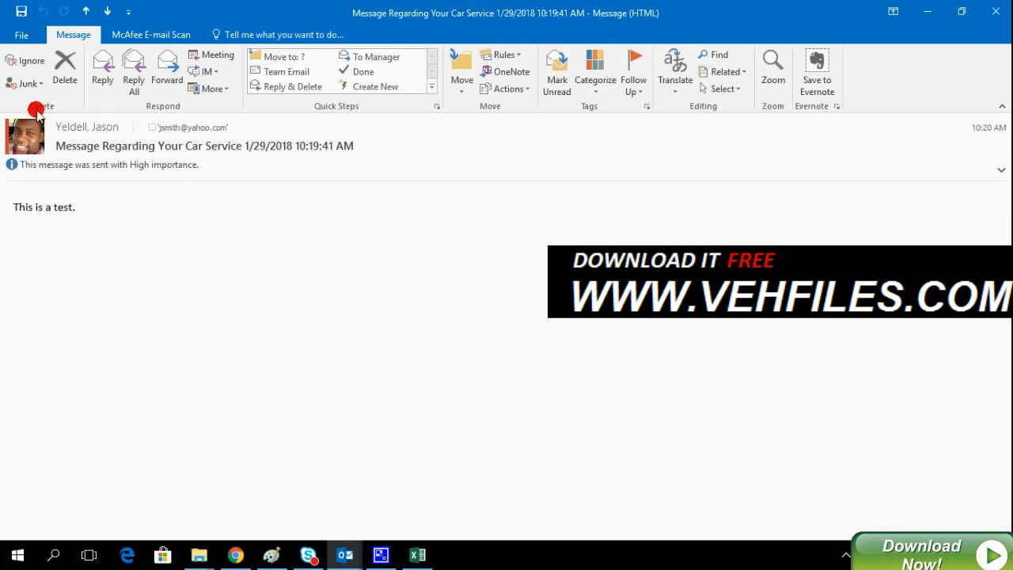
mouse_move(54, 236)
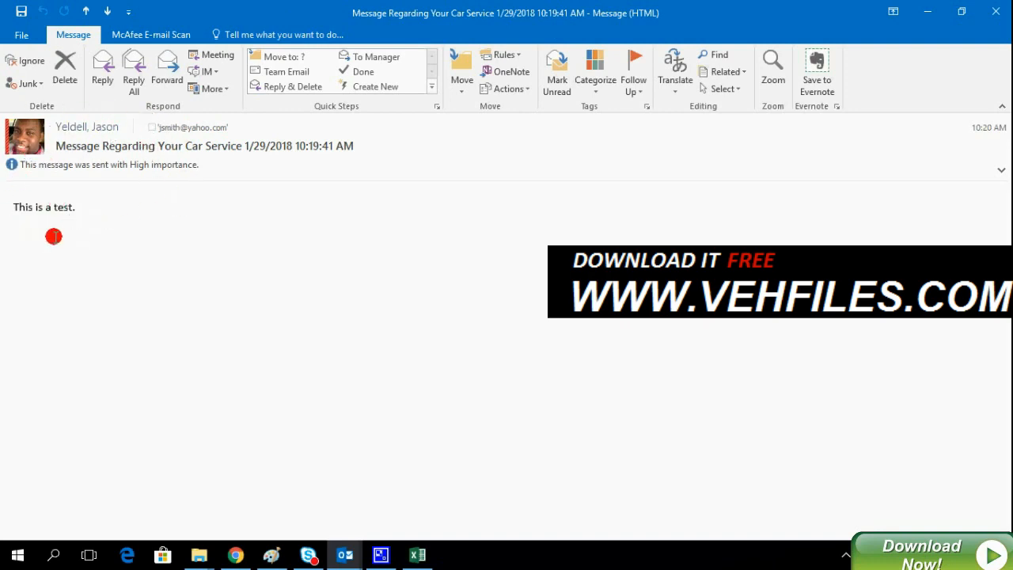
mouse_move(355, 455)
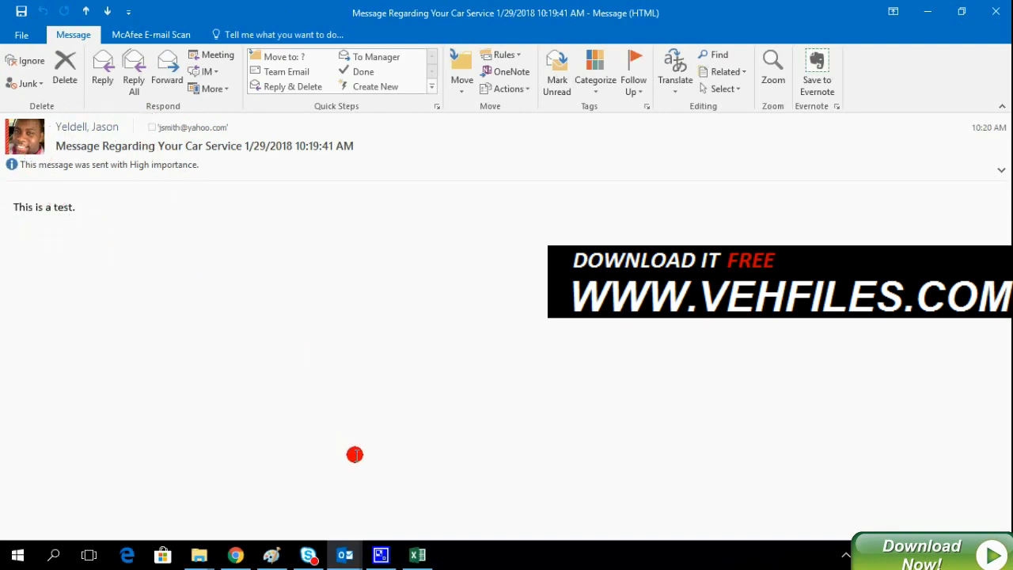
- Close the 'Message Regarding Your Car Service' email after reading it
left_click(417, 554)
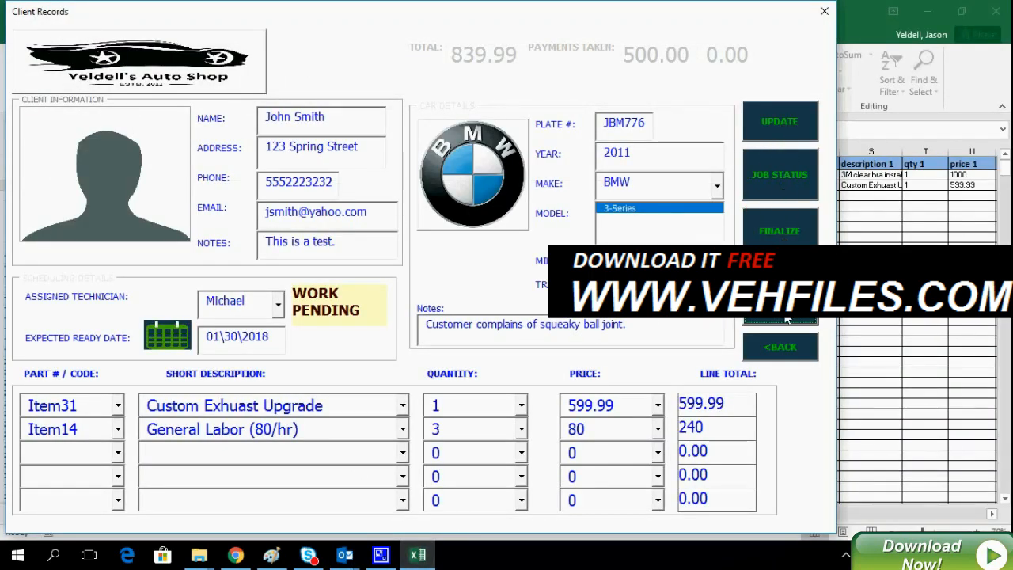
- Set job status to WORK COMPLETE with the note 'All work completed'
left_click(779, 174)
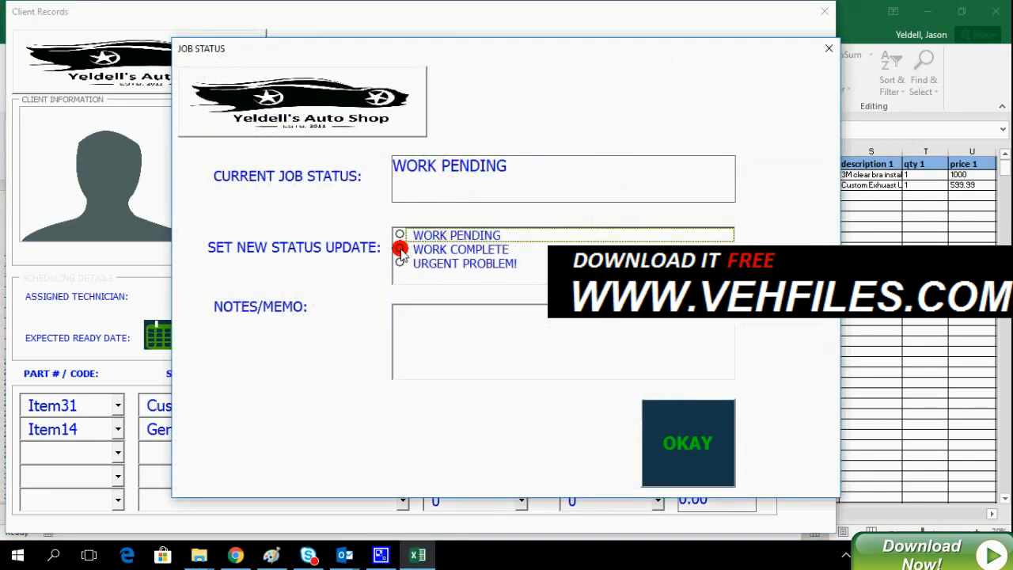
left_click(400, 249)
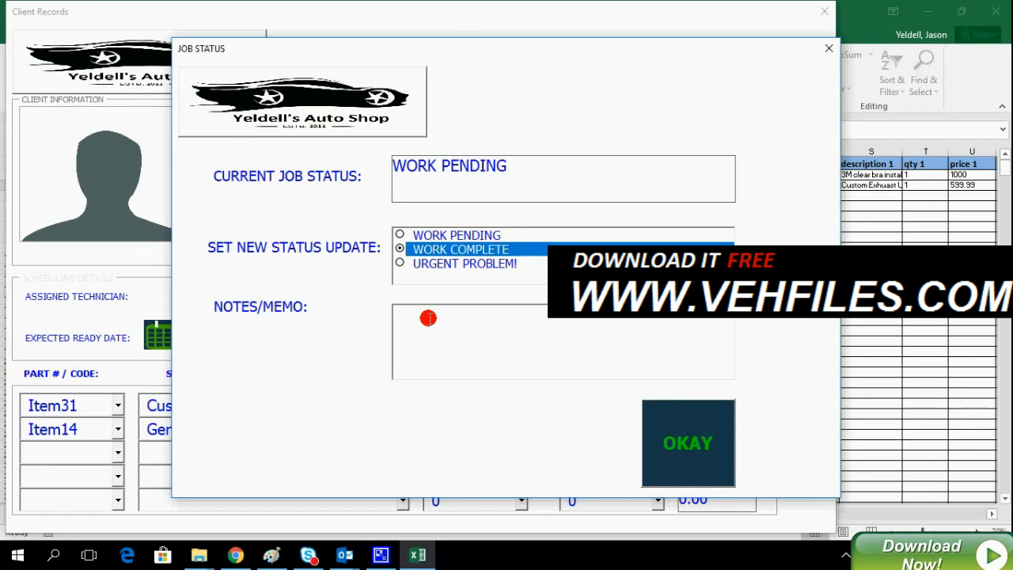
type("All work completed without")
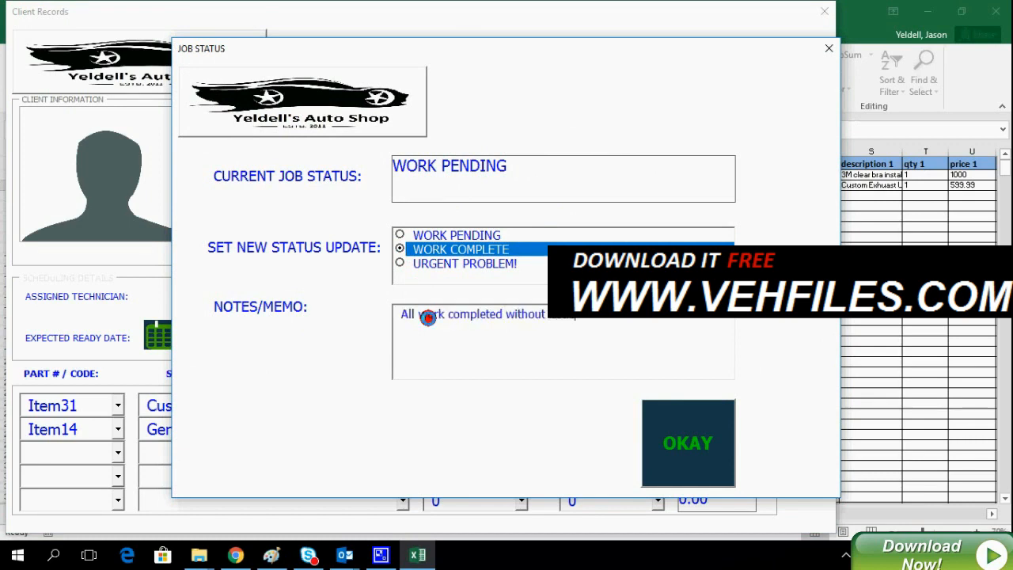
left_click(687, 443)
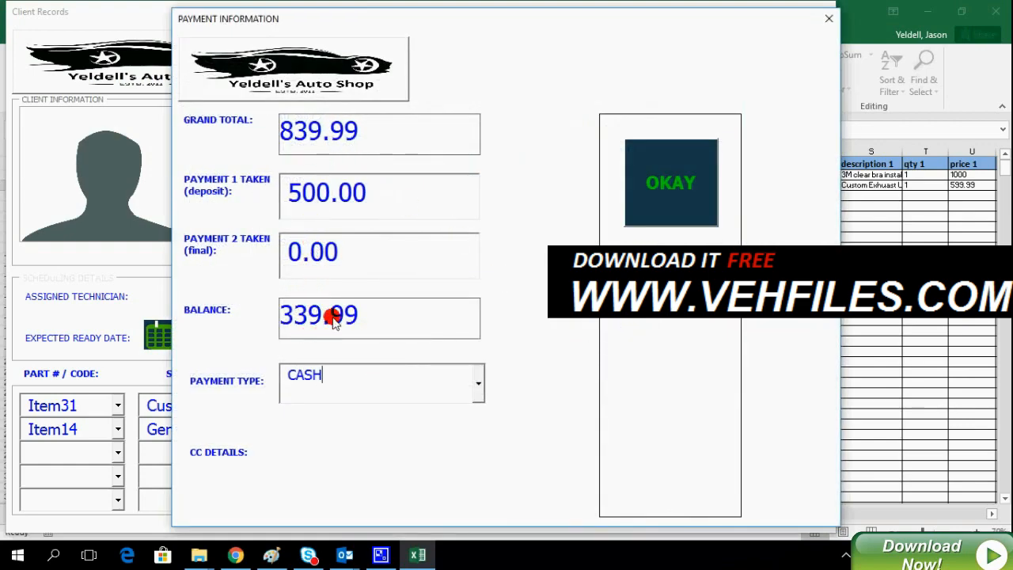
- Record the 339.99 balance as Payment 2 and acknowledge both confirmations
left_click(669, 182)
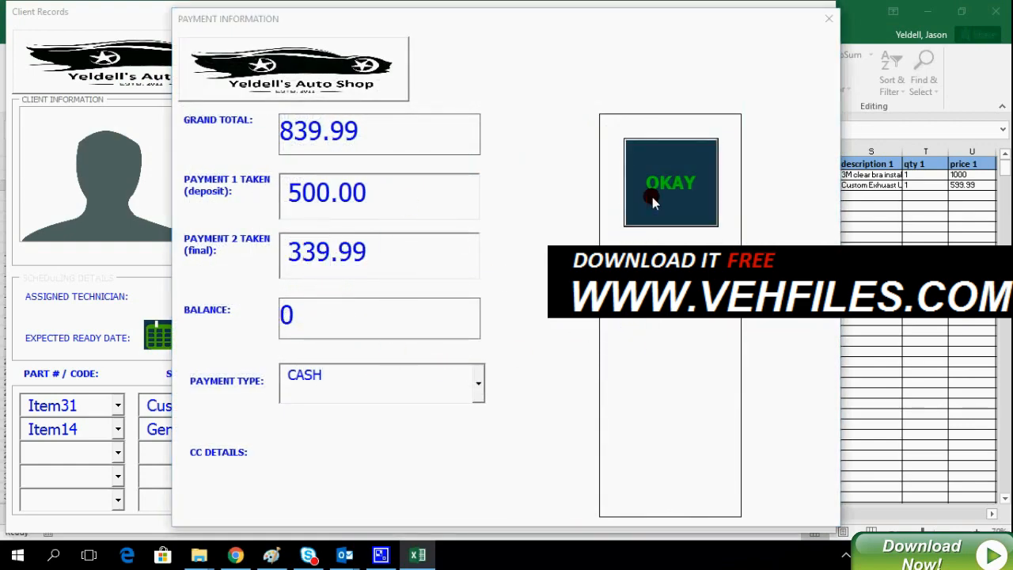
left_click(670, 182)
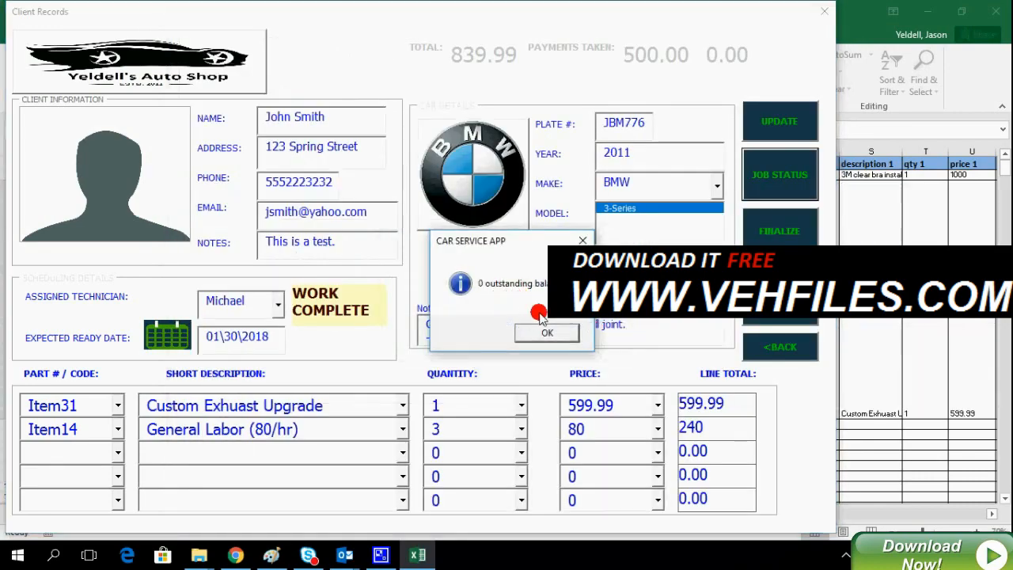
left_click(547, 332)
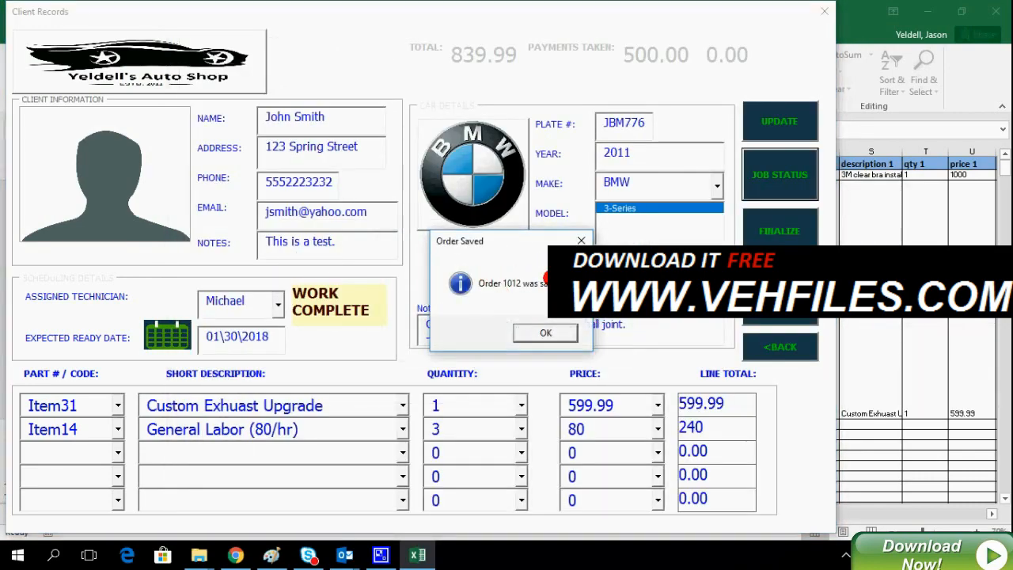
left_click(546, 333)
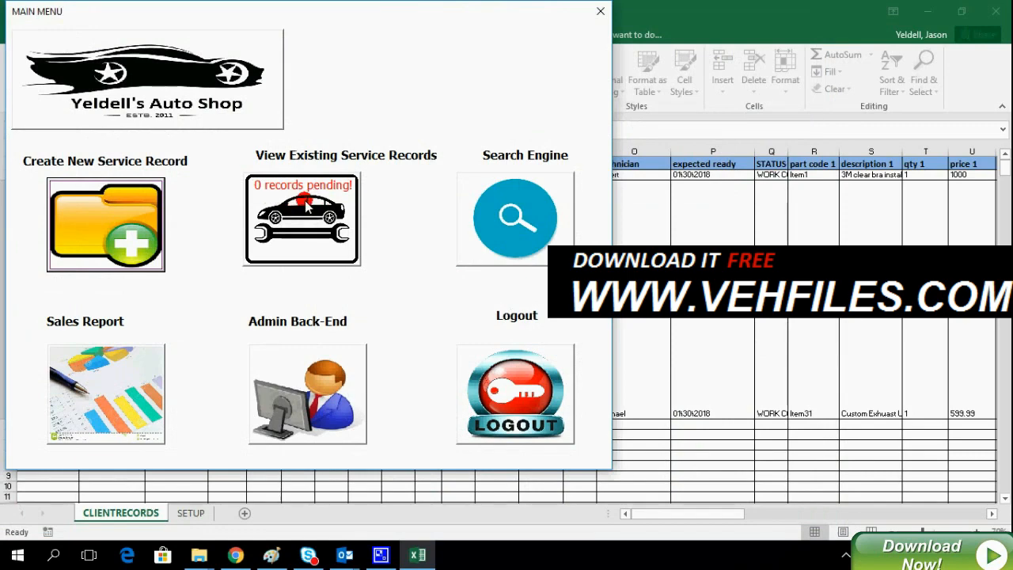
- Open order 1012 from the existing service records list
left_click(301, 219)
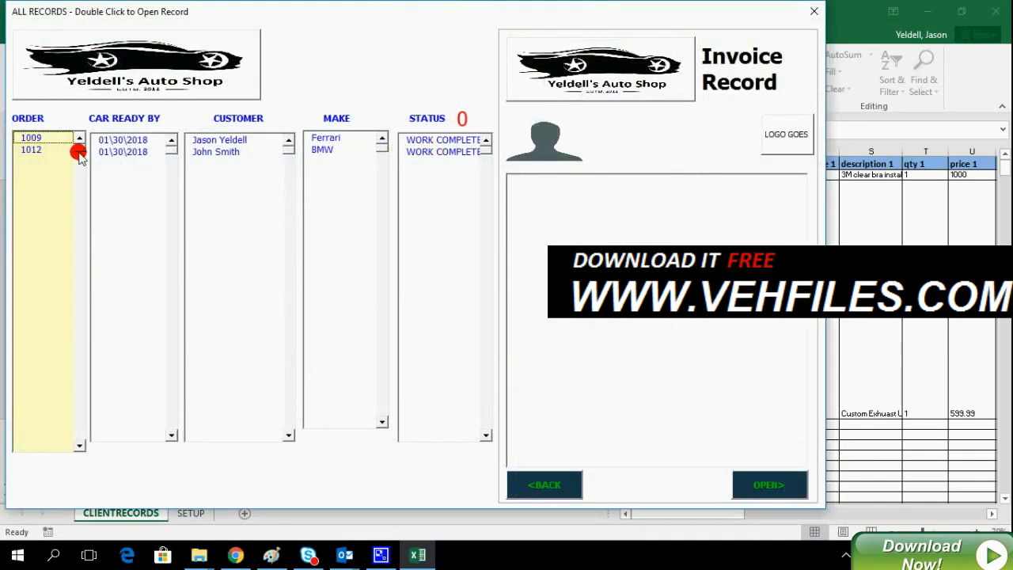
left_click(31, 149)
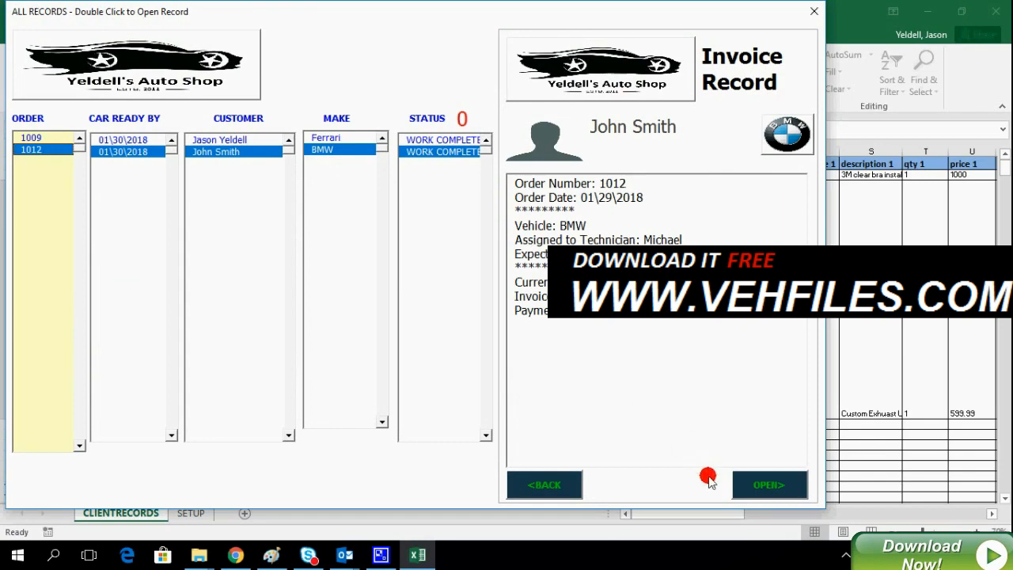
left_click(768, 484)
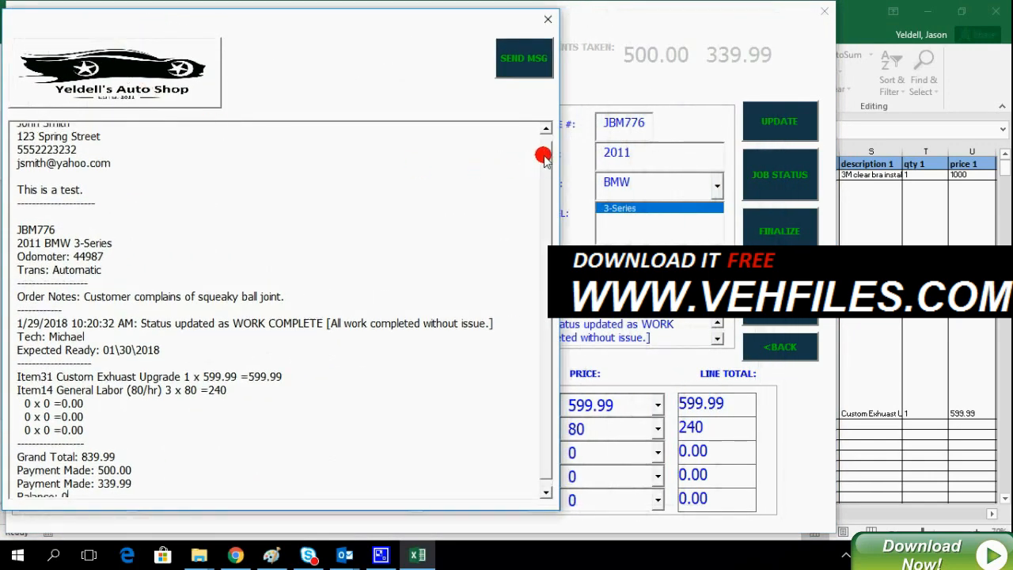
- Send the order 1012 eReceipt to John Smith and go back to the main menu
scroll("down", 3)
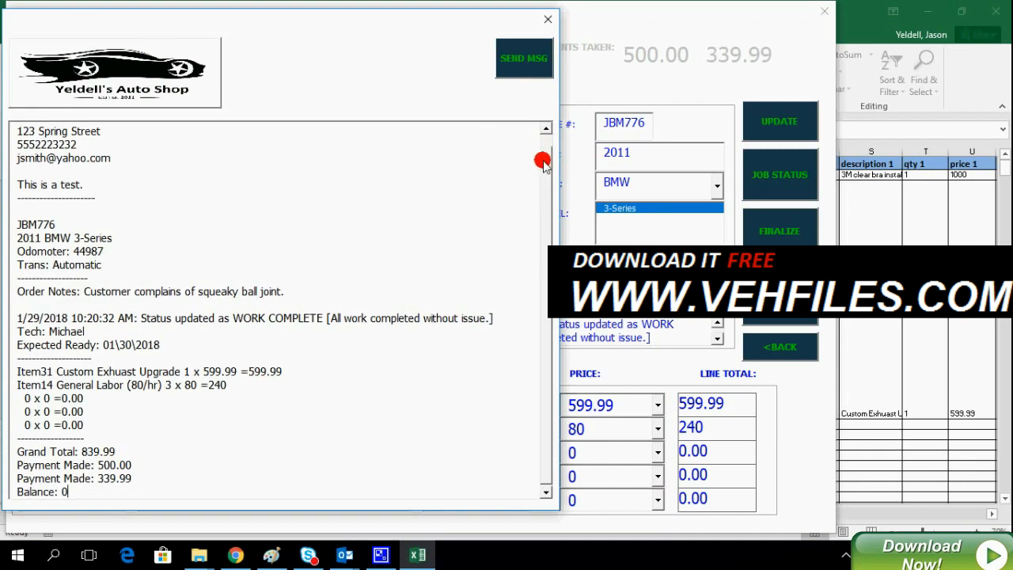
left_click(523, 58)
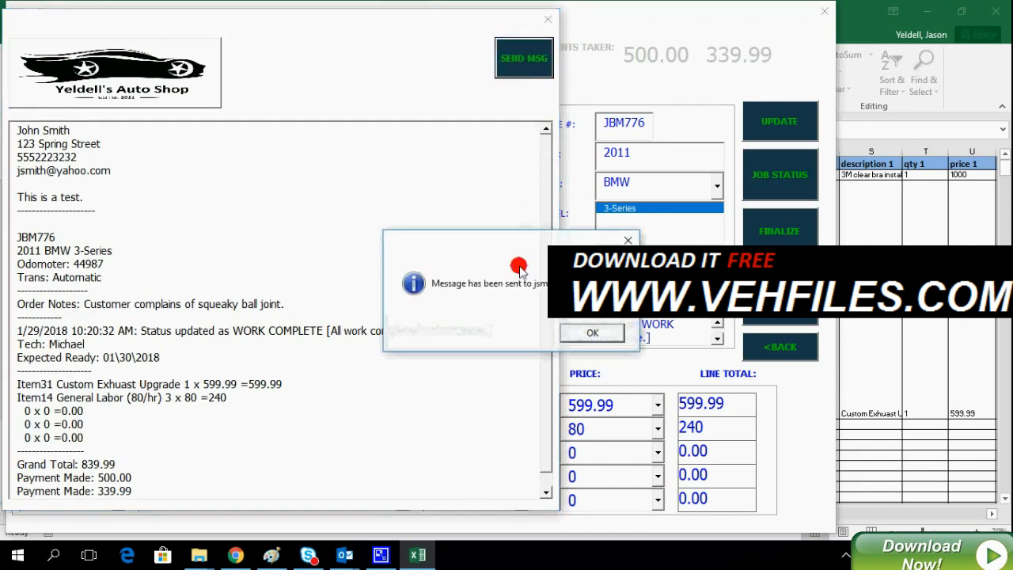
left_click(592, 332)
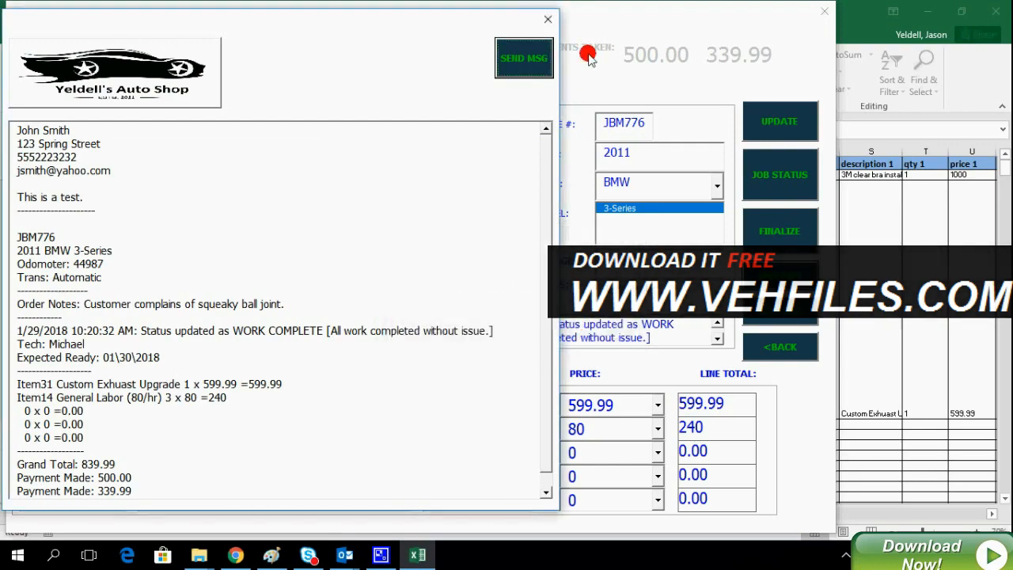
left_click(547, 19)
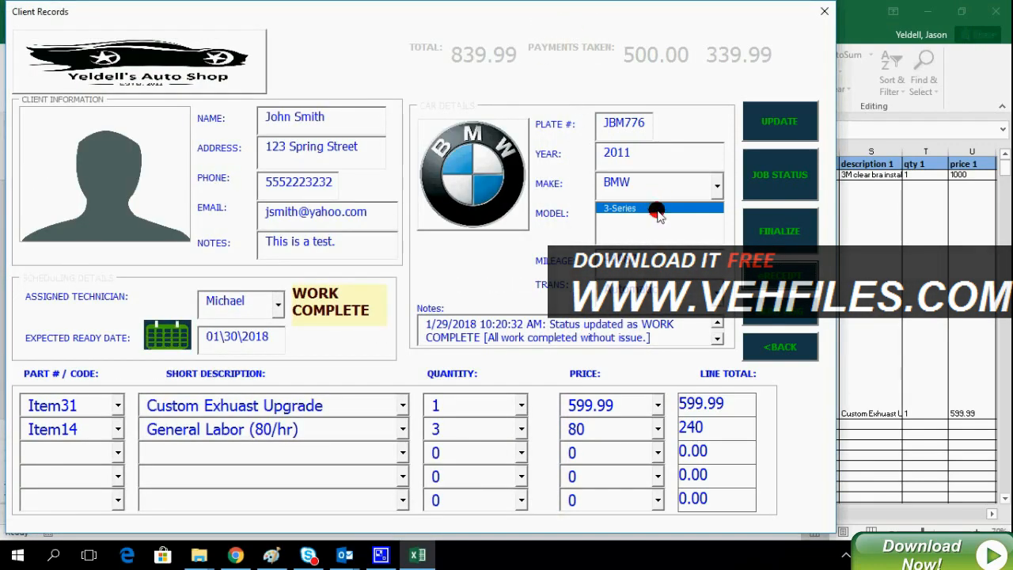
left_click(779, 347)
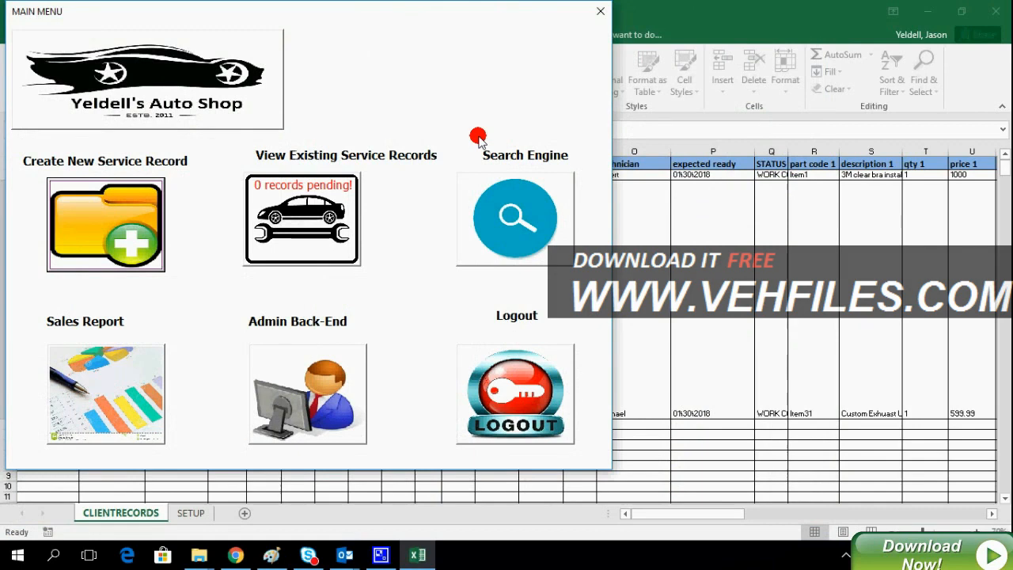
mouse_move(361, 542)
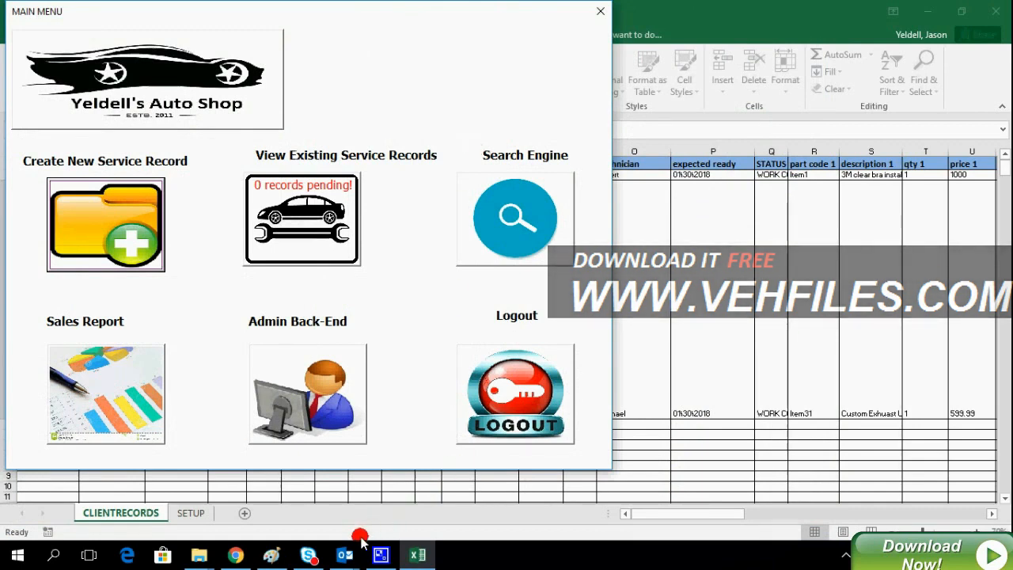
- Switch to Outlook and scroll through John Smith's eReceipt email
left_click(344, 554)
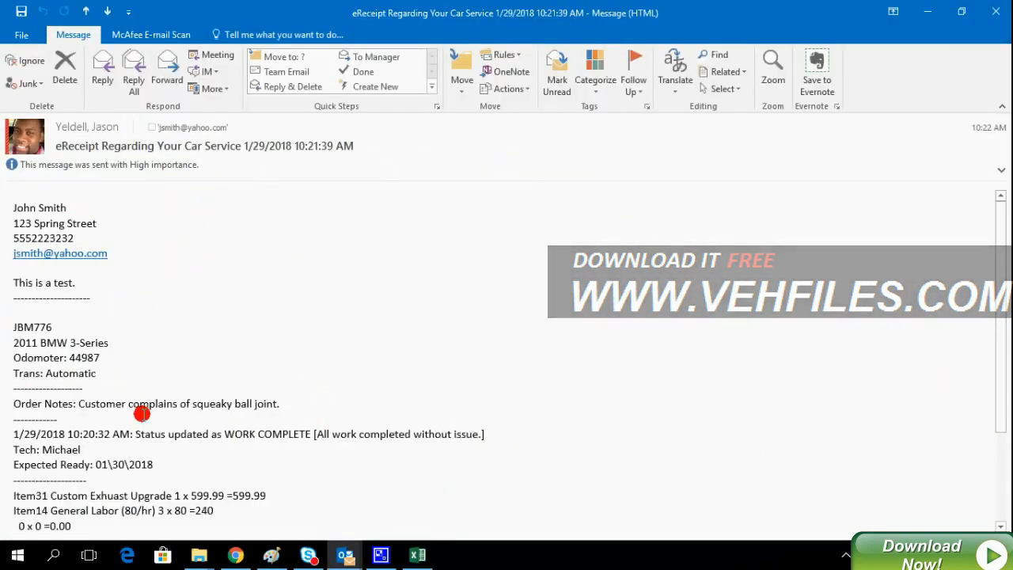
scroll("down", 3)
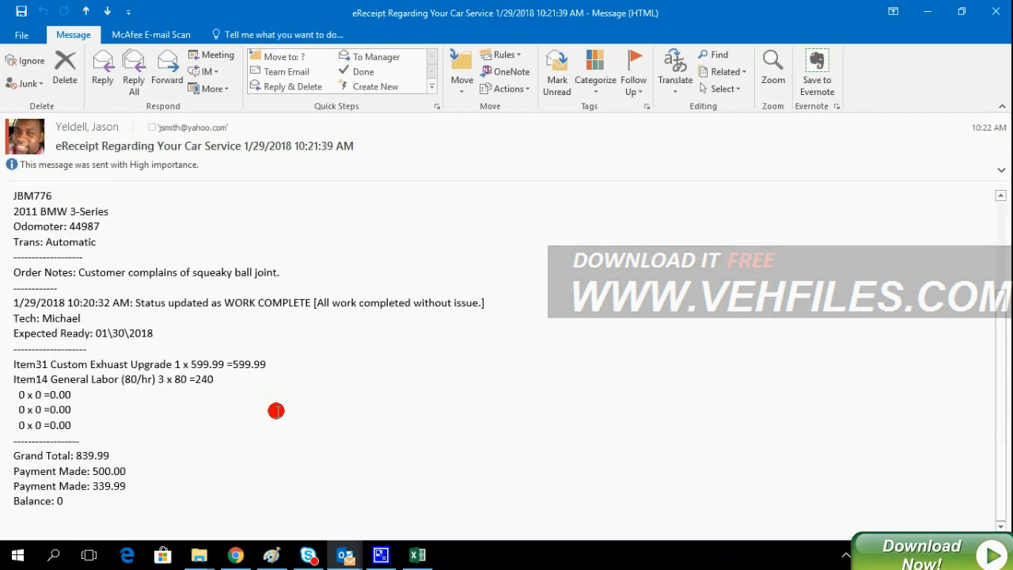
scroll("up", 3)
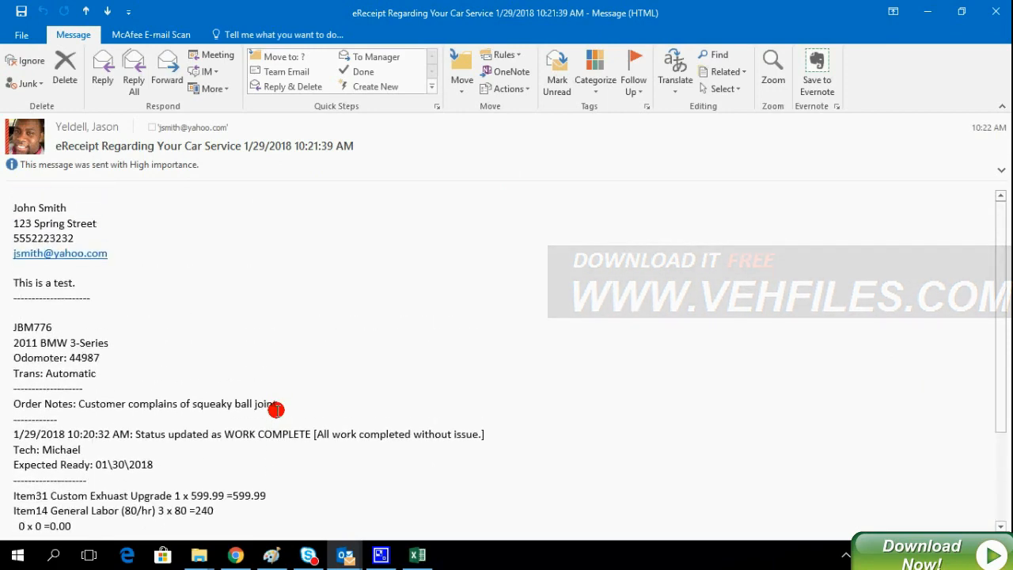